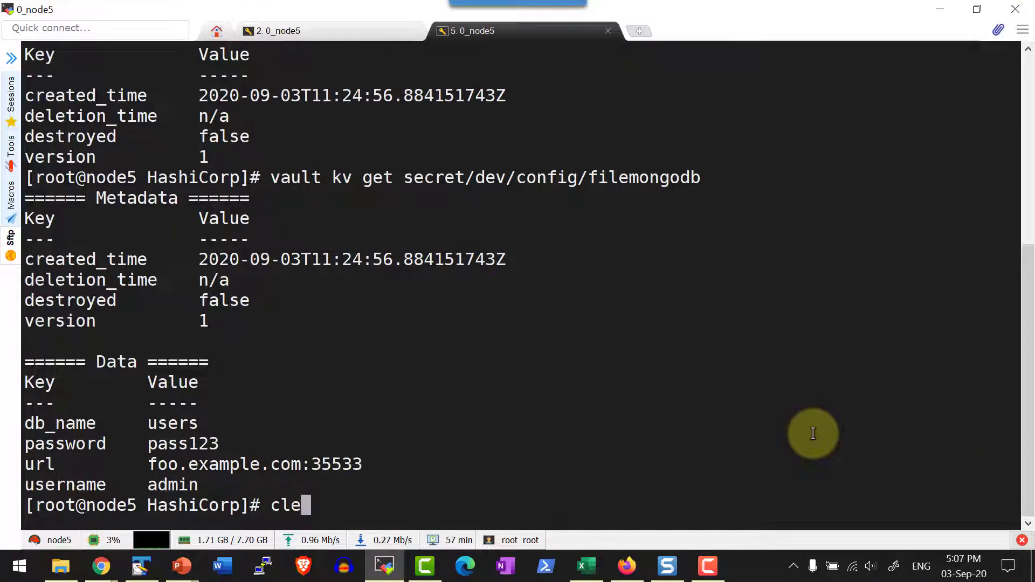
# Clear the terminal and list Vault's mounted secrets engines.
pyautogui.press('Return')
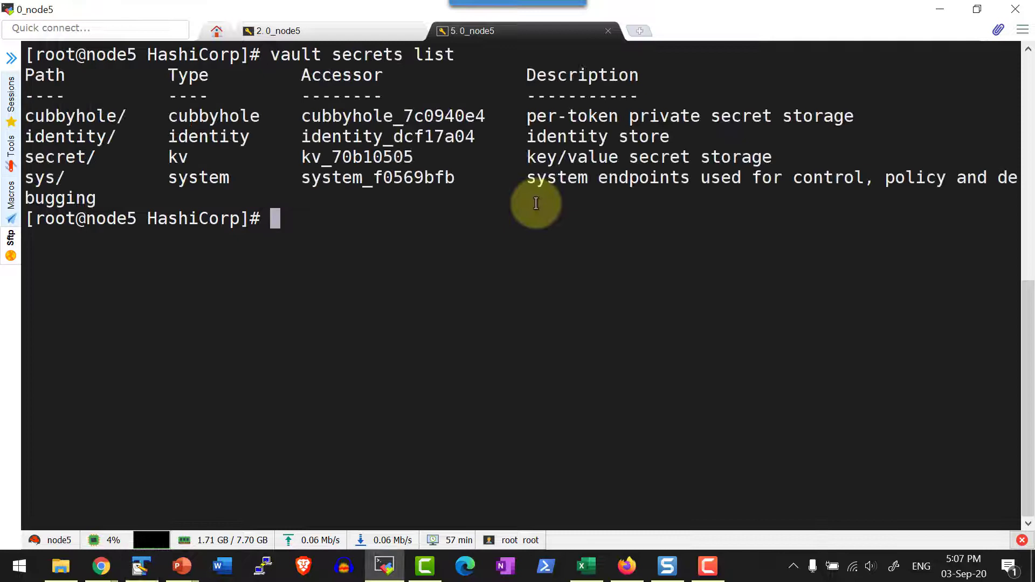
pyautogui.moveTo(230, 115)
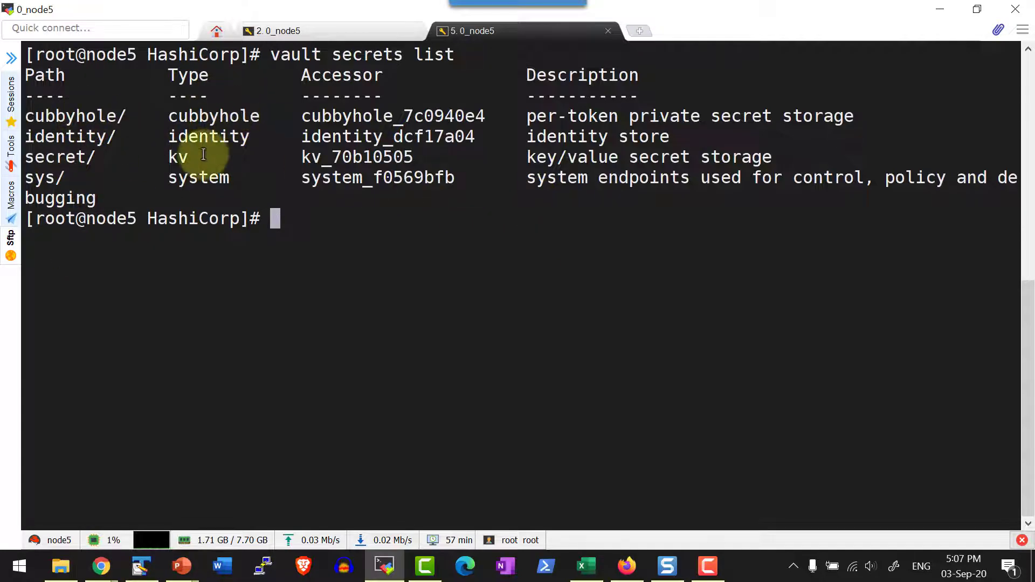
pyautogui.moveTo(75, 157)
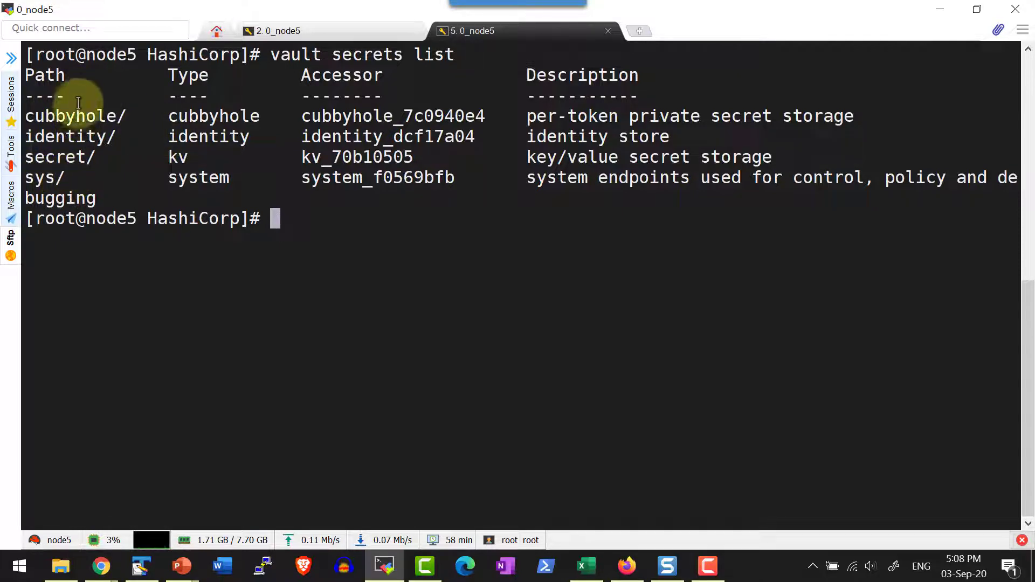
pyautogui.moveTo(47, 177)
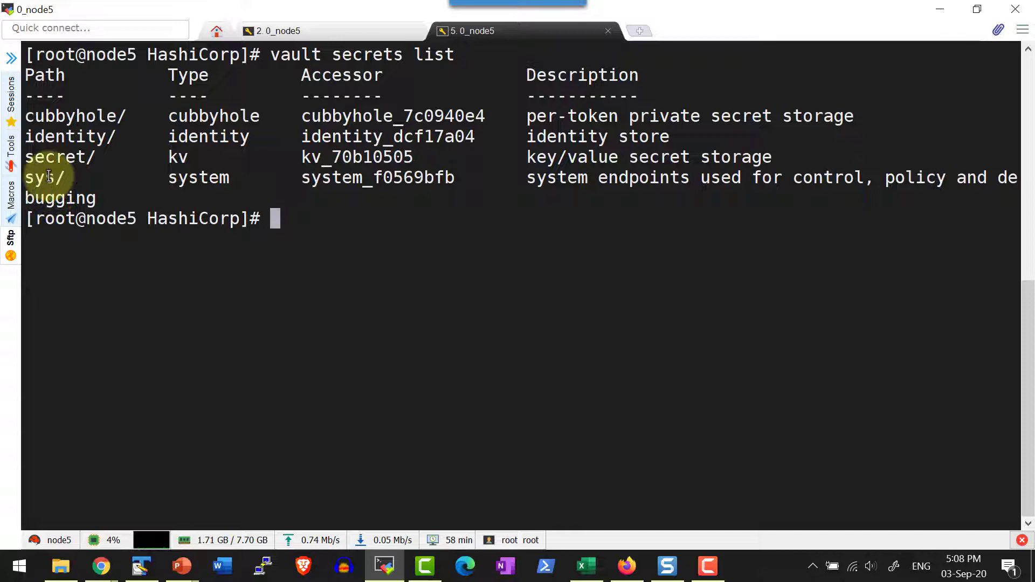
pyautogui.moveTo(357, 310)
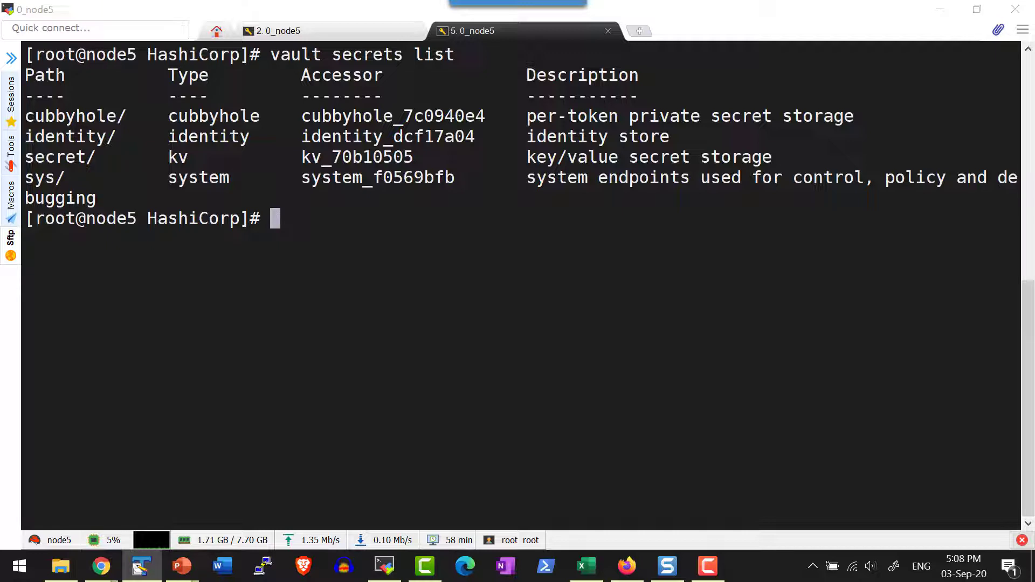
# Attempt 'vault kv put mypath/foo/bar a=b', which fails with a 403 preflight error.
pyautogui.write('vault kv put mypath/foo/bar a=b')
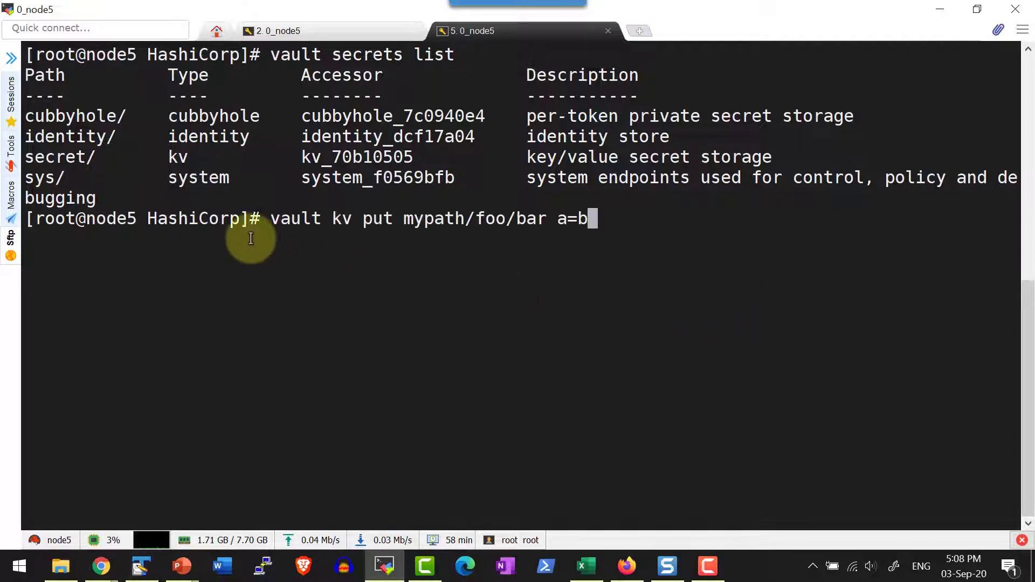
pyautogui.moveTo(445, 204)
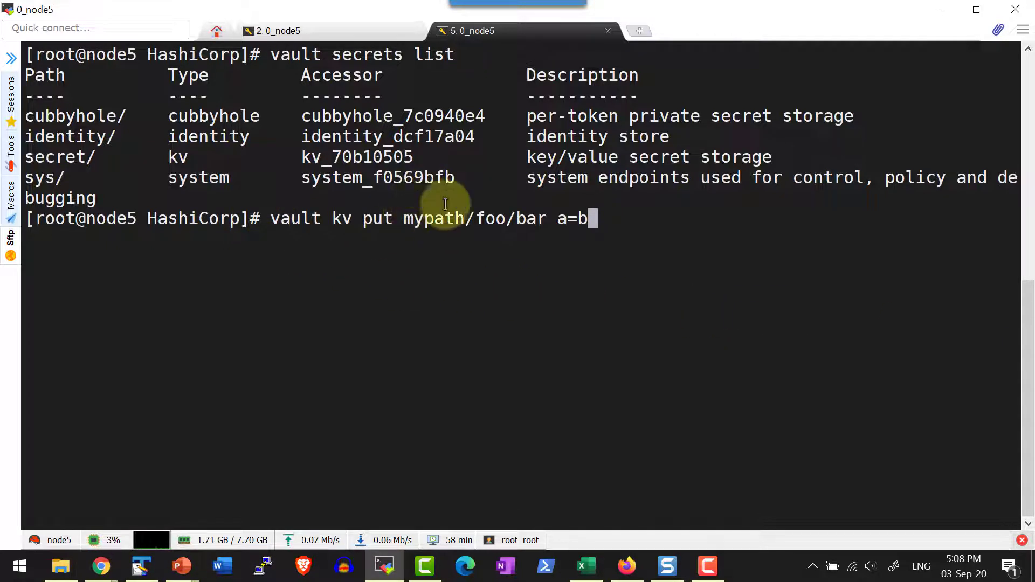
pyautogui.moveTo(509, 265)
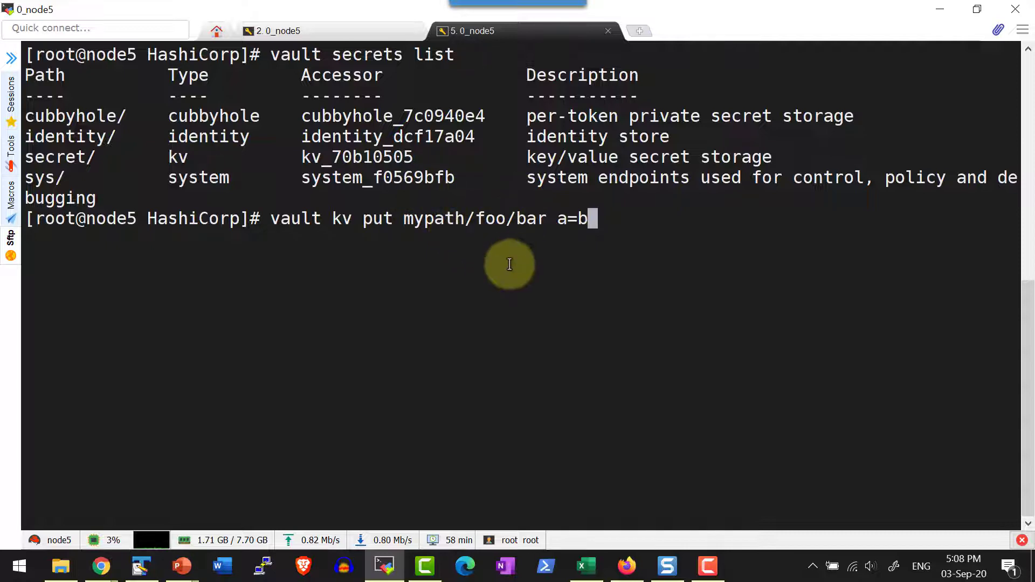
pyautogui.moveTo(568, 161)
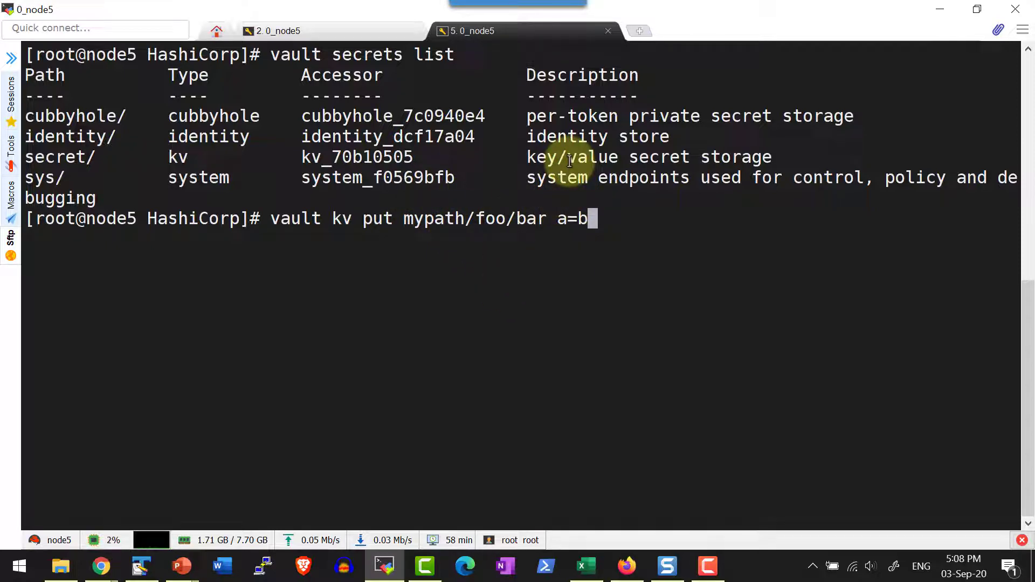
pyautogui.press('Return')
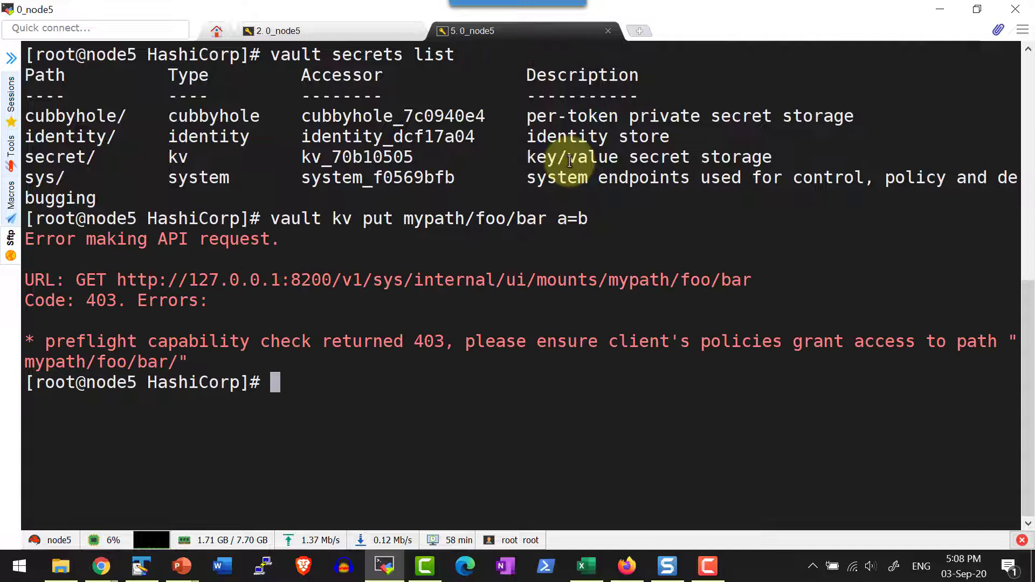
pyautogui.moveTo(183, 289)
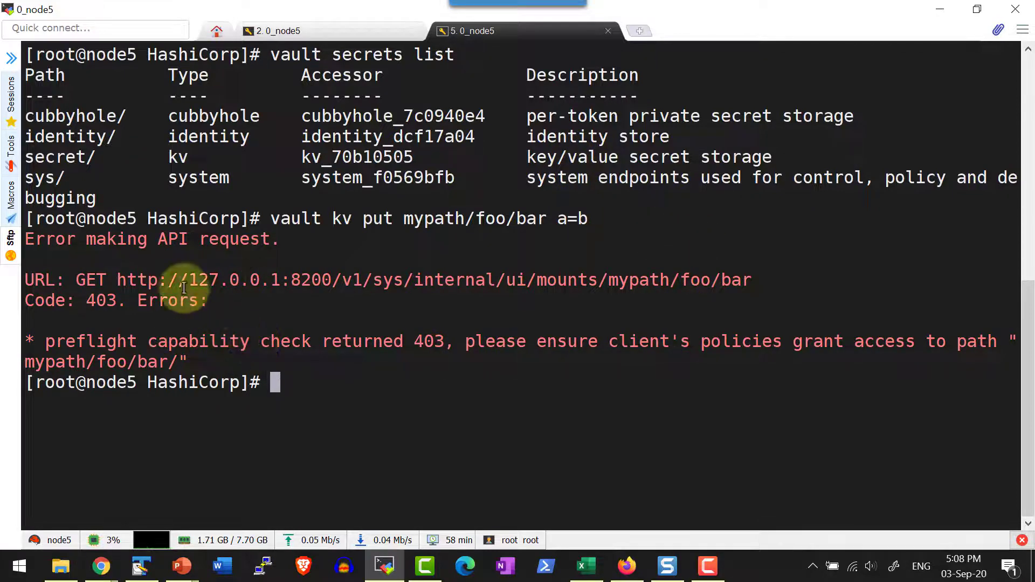
pyautogui.moveTo(344, 328)
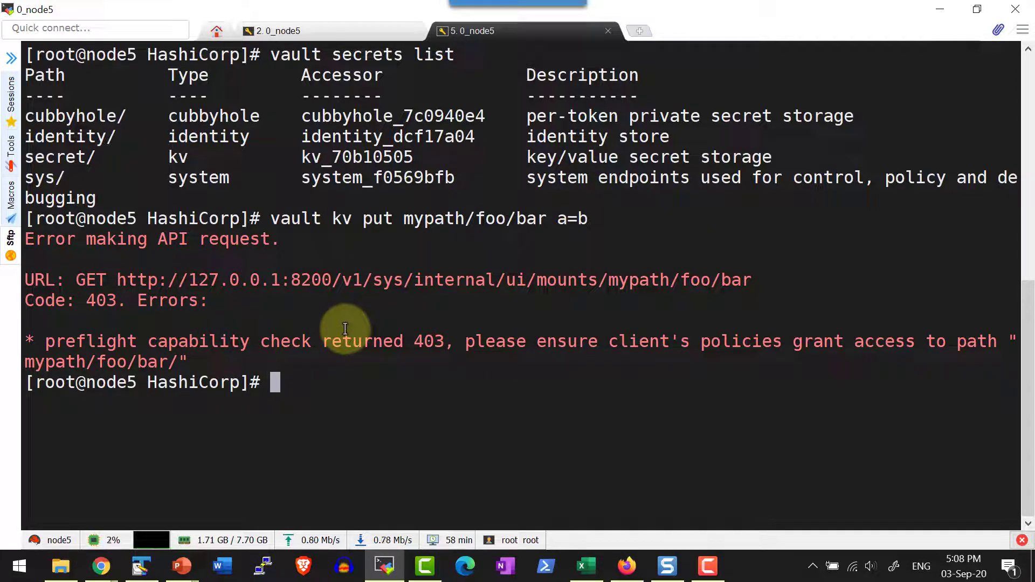
pyautogui.moveTo(381, 326)
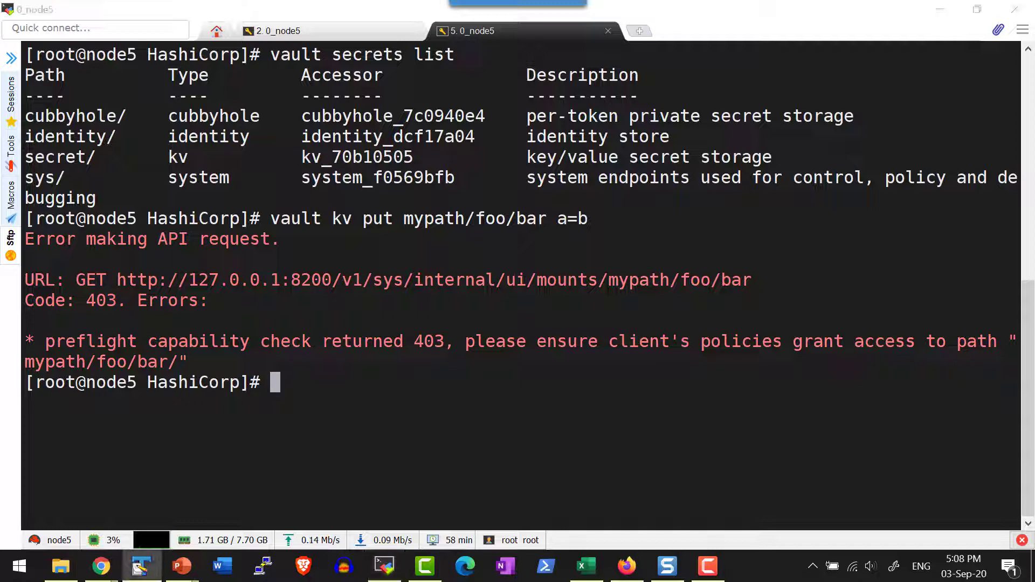
pyautogui.moveTo(605, 242)
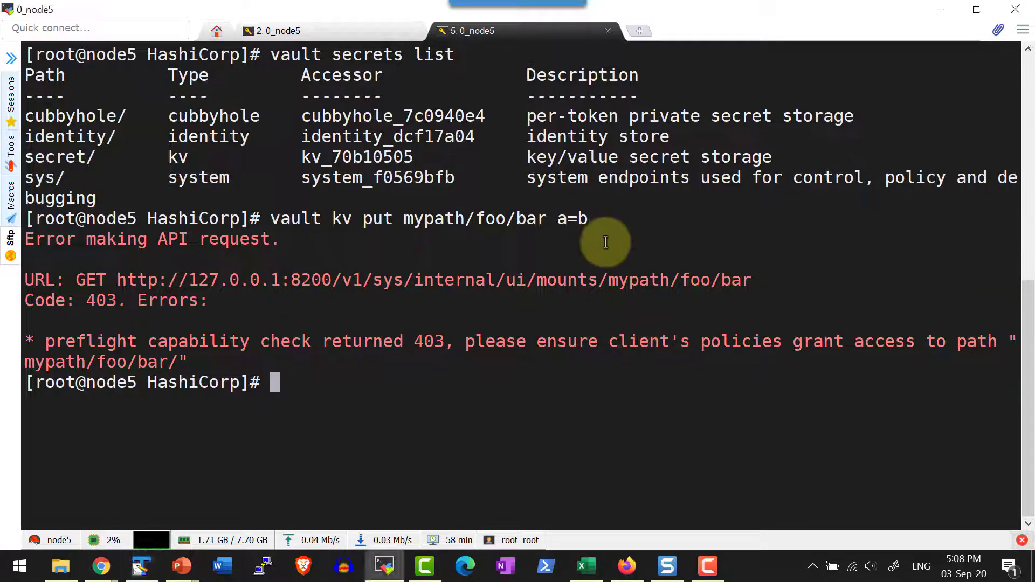
# Enable a kv secrets engine at the mypath path with 'vault secrets enable -path=mypath kv'.
pyautogui.write('vault secrets enable -path=mypath kv')
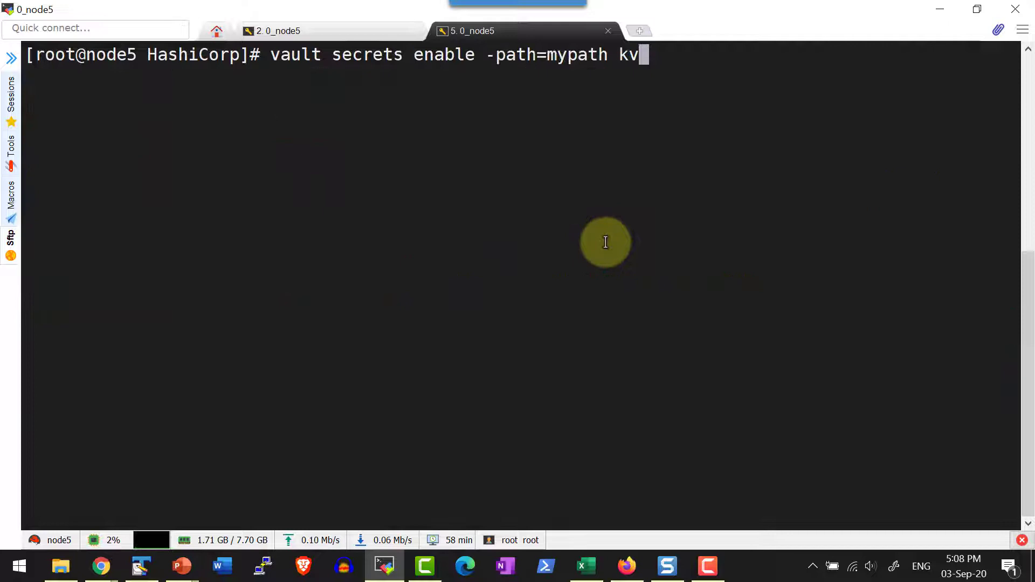
pyautogui.moveTo(407, 59)
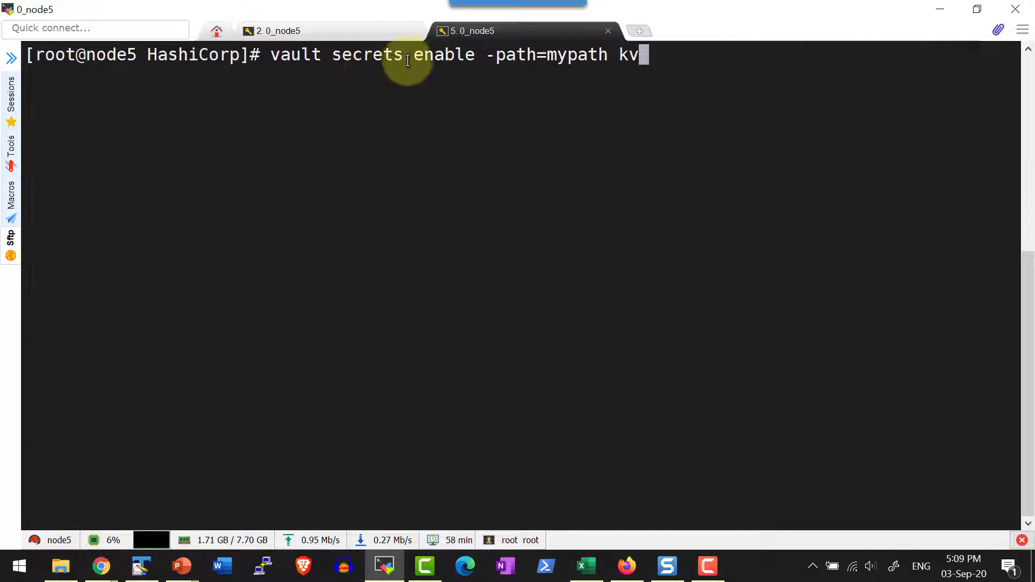
pyautogui.moveTo(498, 69)
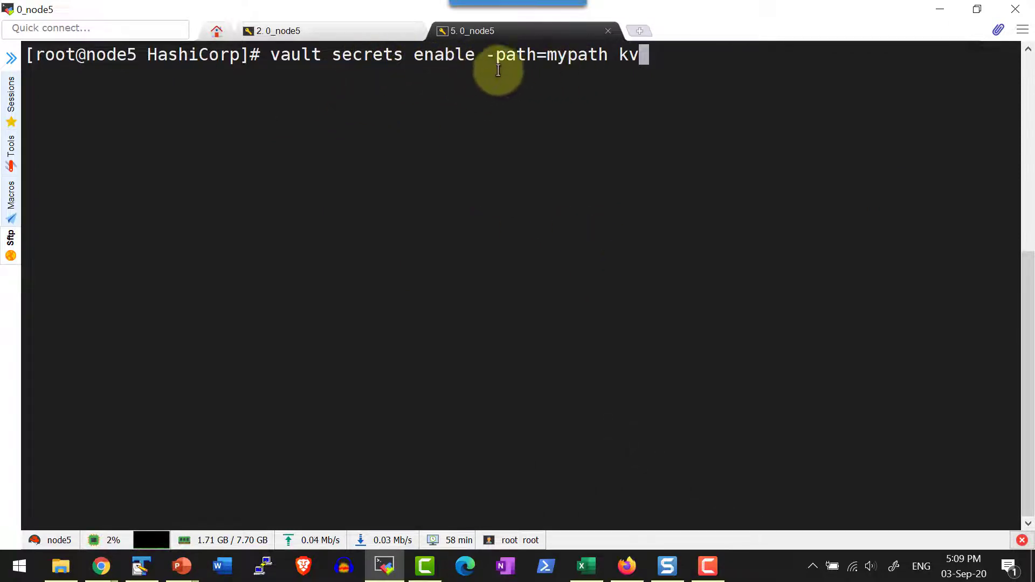
pyautogui.moveTo(541, 64)
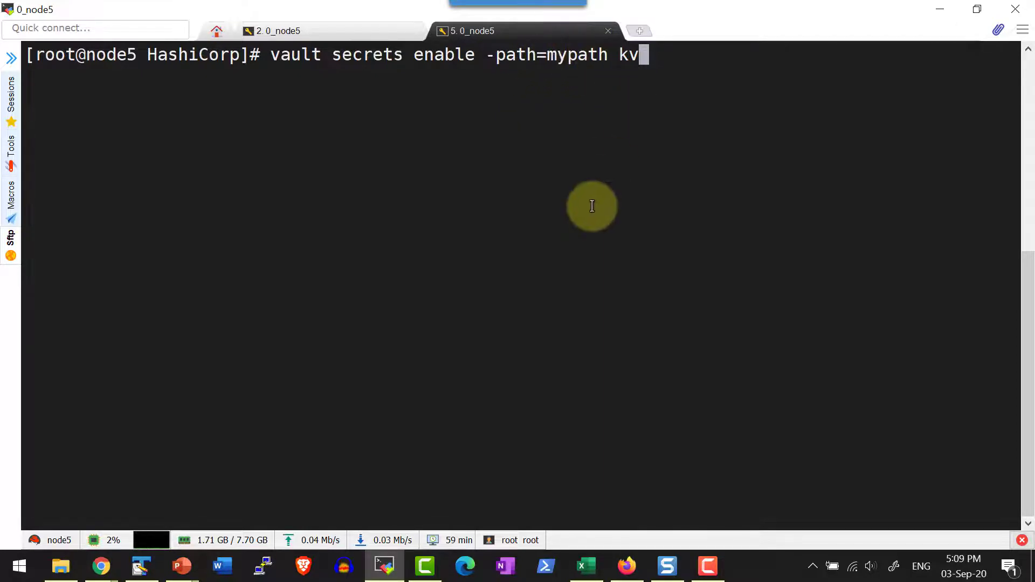
pyautogui.press('Return')
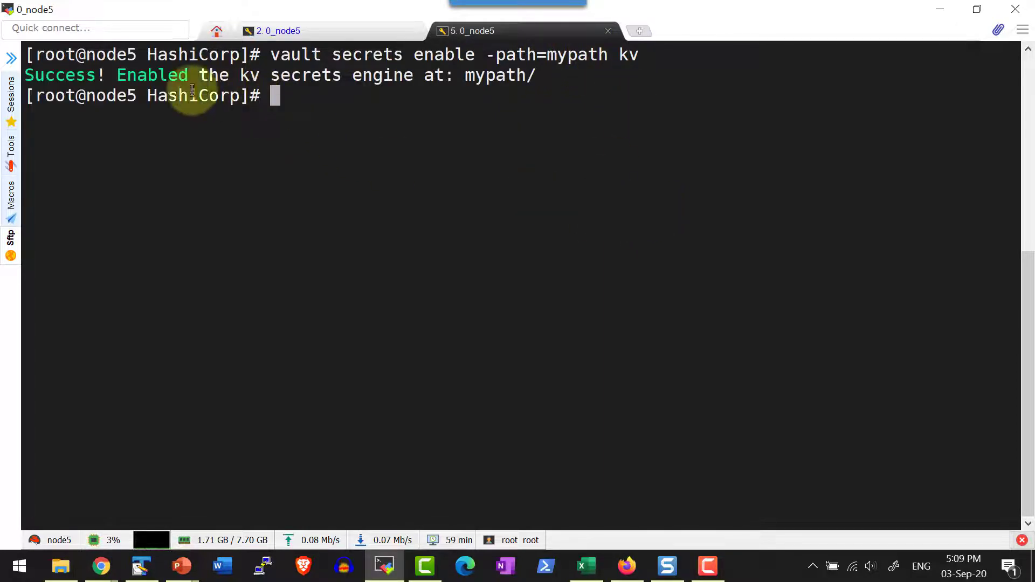
pyautogui.moveTo(491, 75)
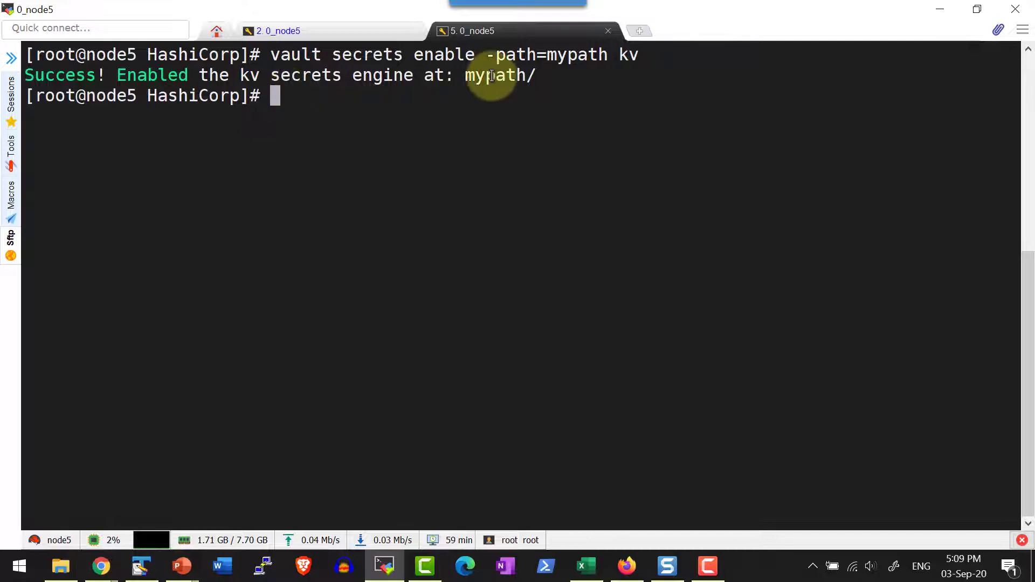
pyautogui.moveTo(531, 232)
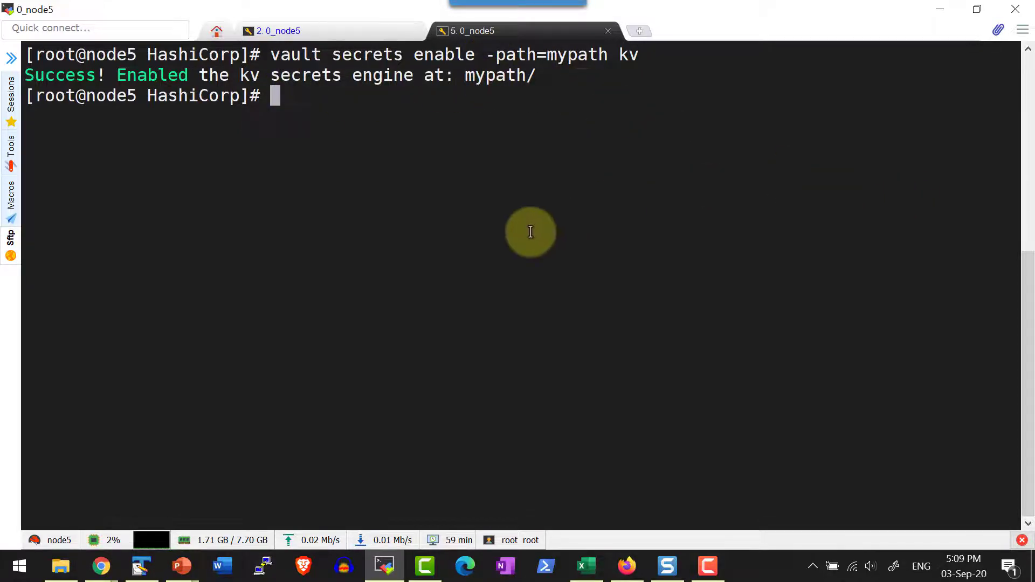
pyautogui.moveTo(649, 285)
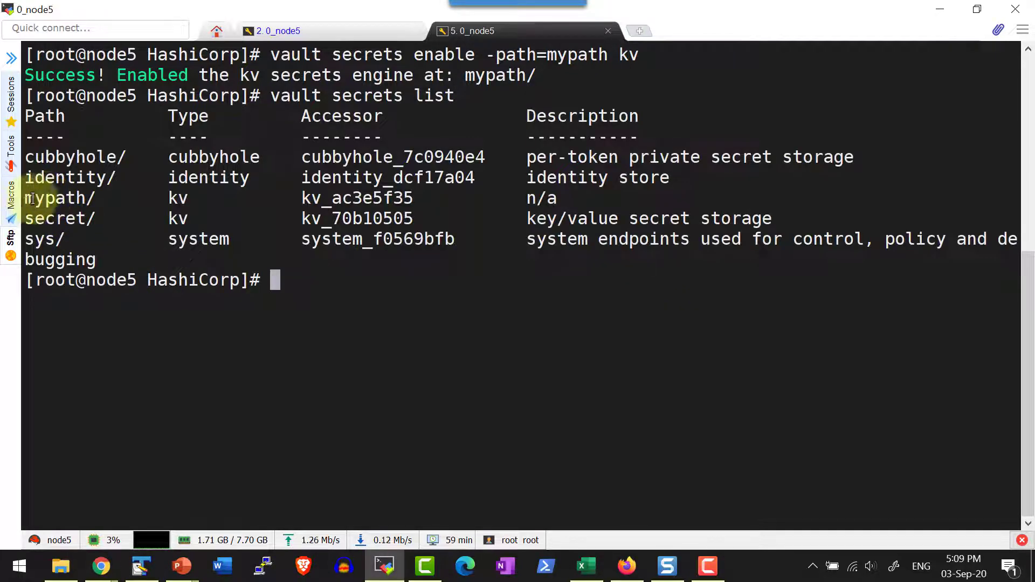
pyautogui.moveTo(171, 212)
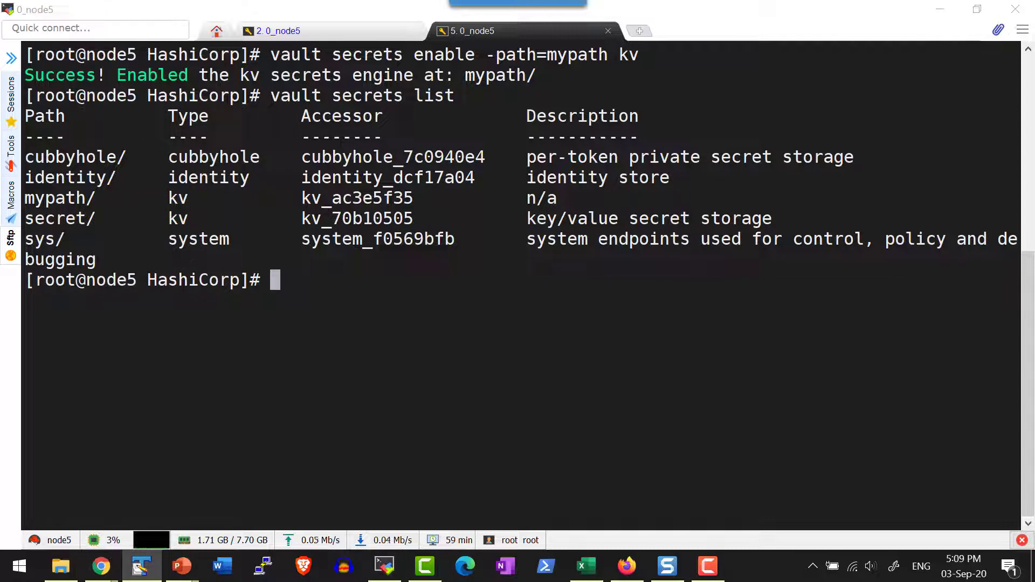
# Write the secret a=b to mypath/foo/bar with 'vault kv put', which now succeeds.
pyautogui.write('vault kv put mypath/foo/bar a=b')
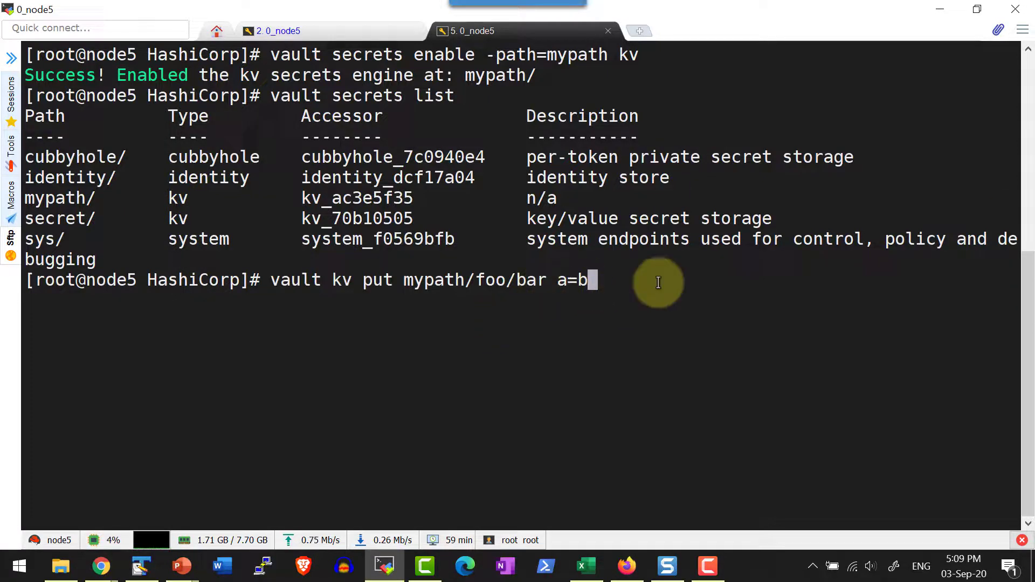
pyautogui.moveTo(475, 249)
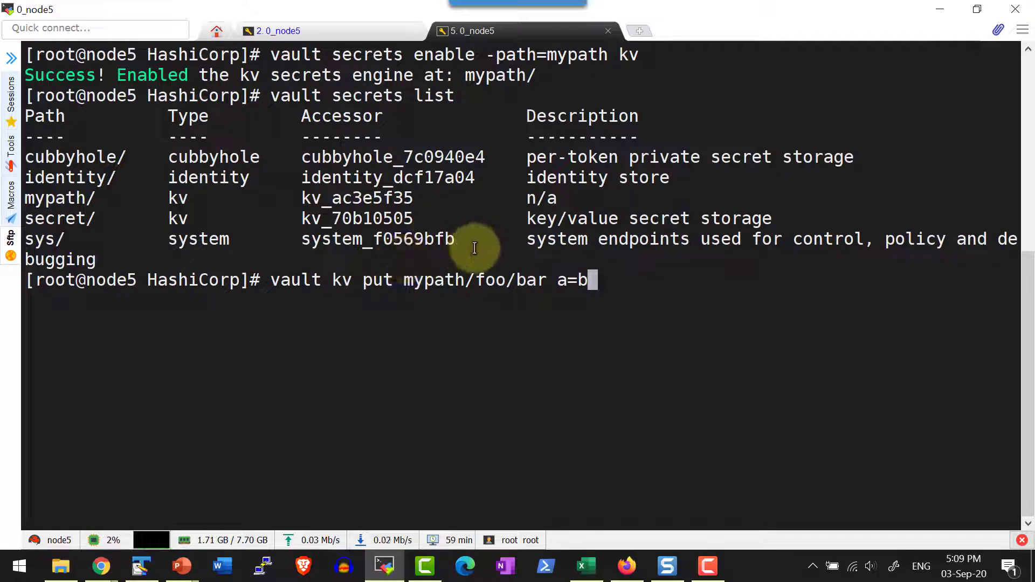
pyautogui.press('Return')
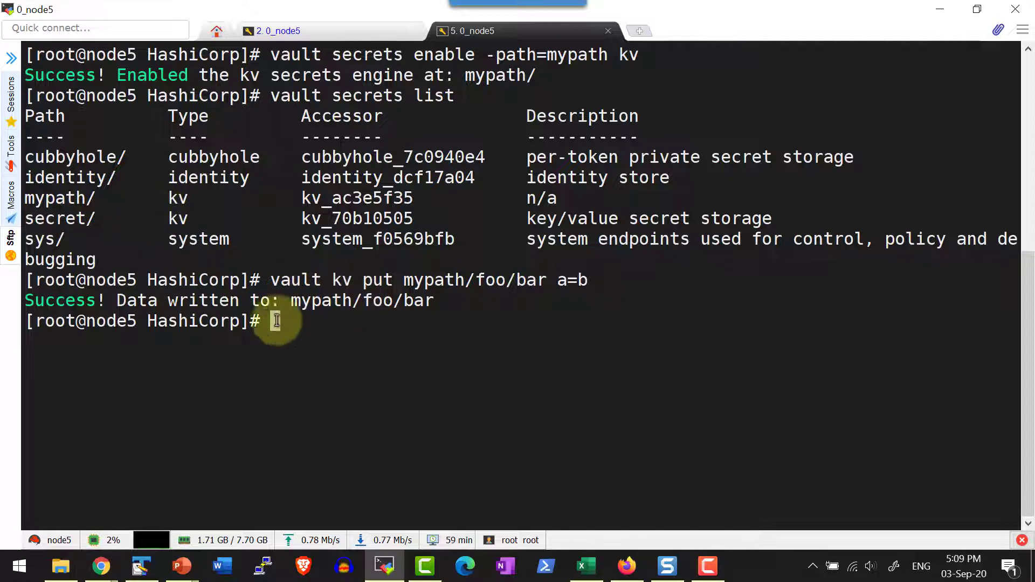
pyautogui.moveTo(405, 315)
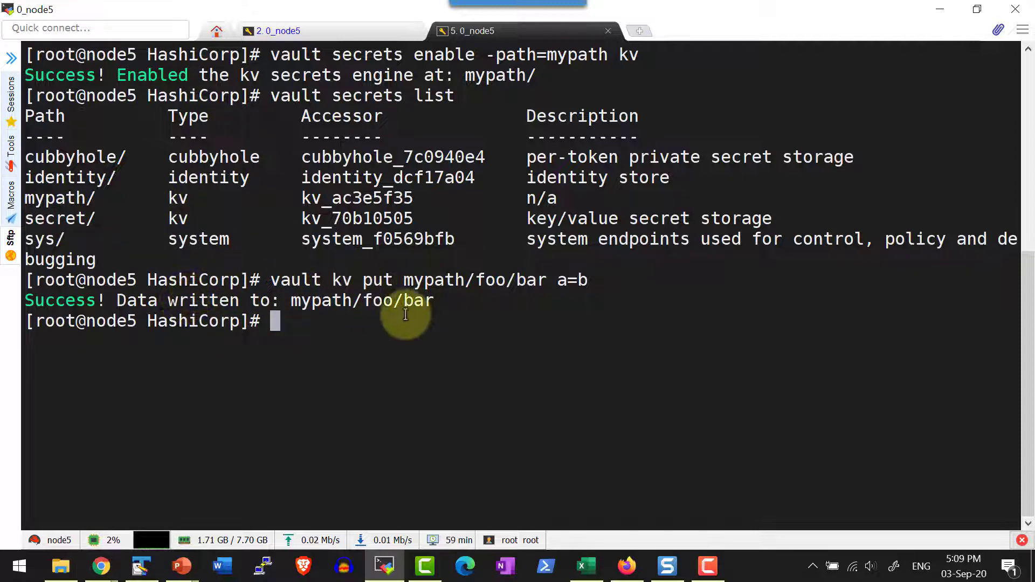
pyautogui.moveTo(377, 310)
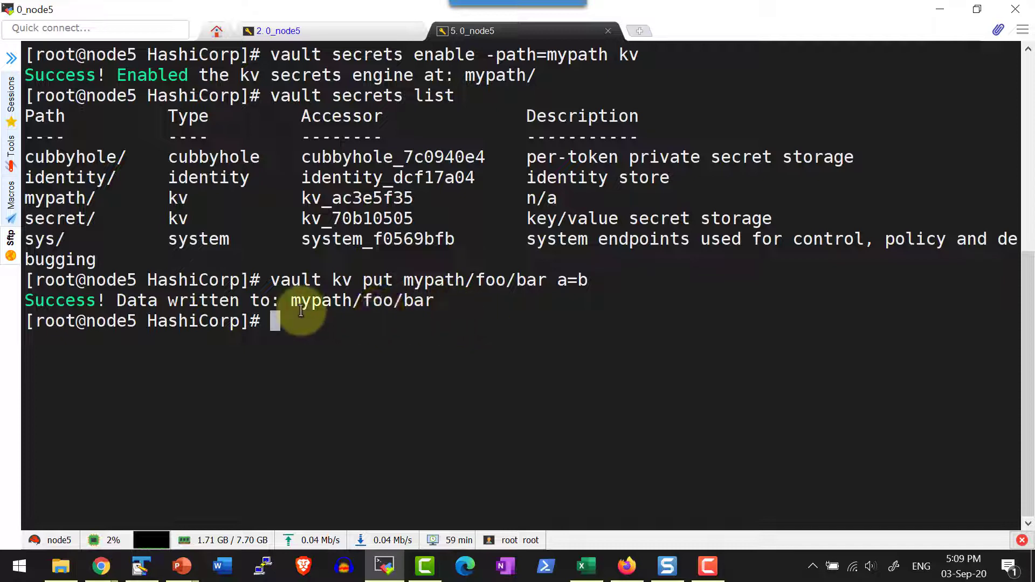
pyautogui.moveTo(277, 290)
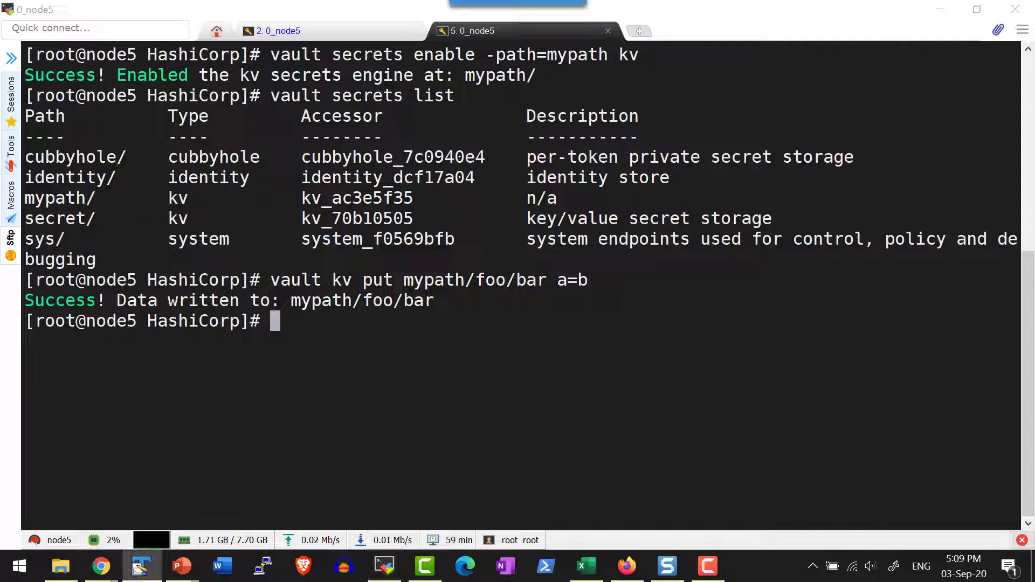
# Read mypath/foo/bar with 'vault kv get', showing key a holds value b.
pyautogui.write('vault kv get mypath/foo/bar')
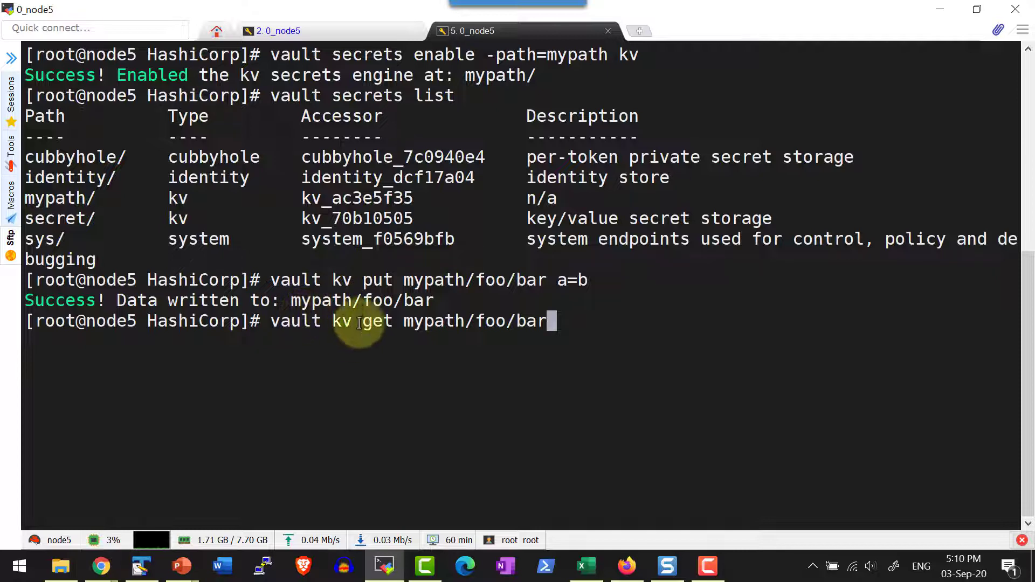
pyautogui.press('Return')
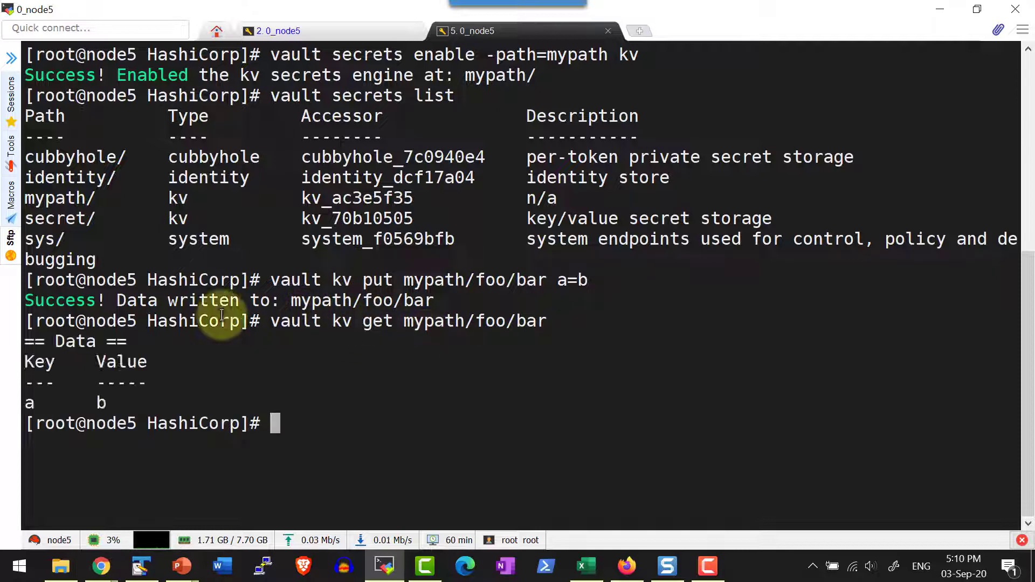
pyautogui.moveTo(125, 422)
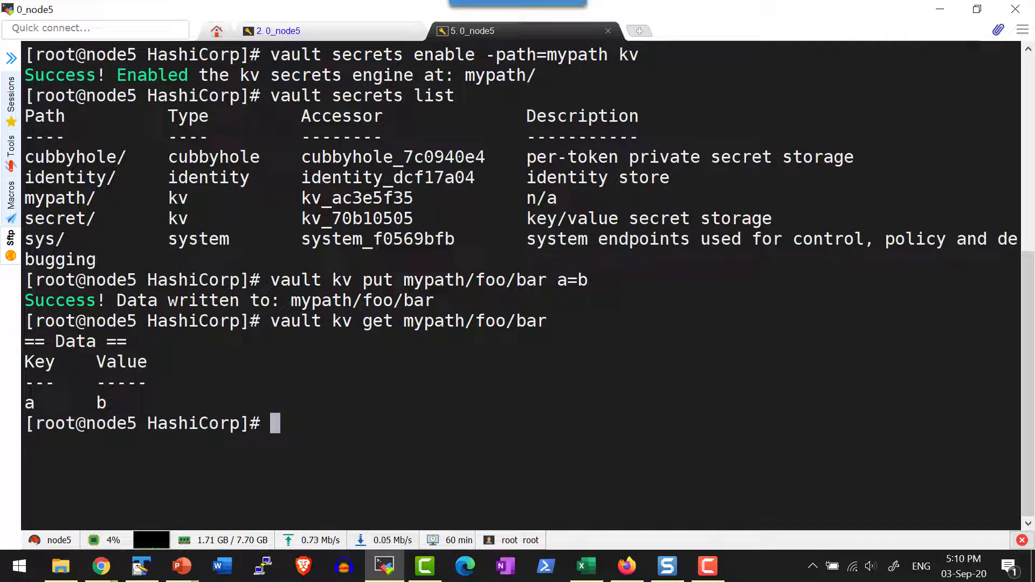
# Review the mypath kv engine's Configuration details in the Vault web UI.
pyautogui.click(100, 566)
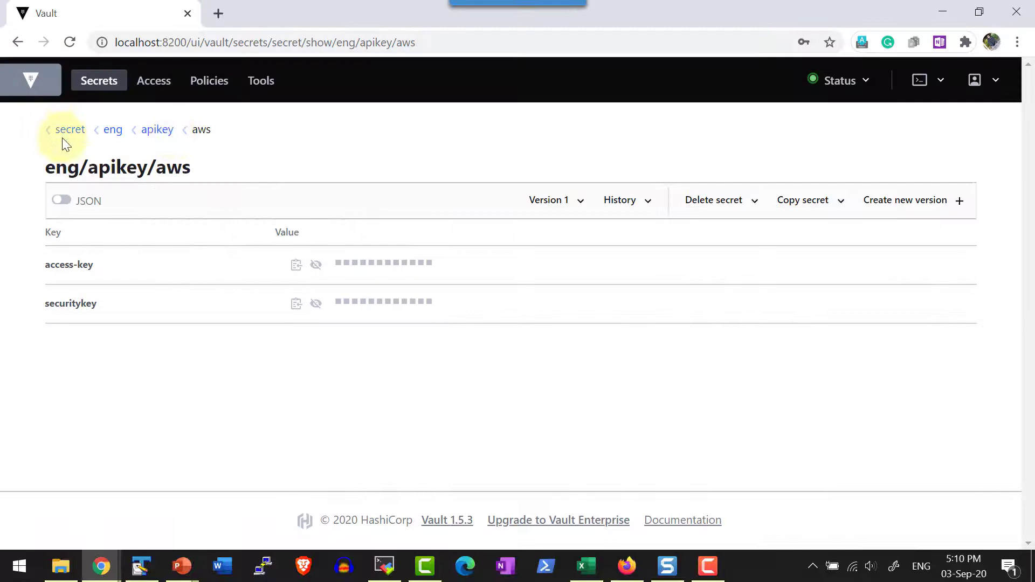
pyautogui.click(69, 129)
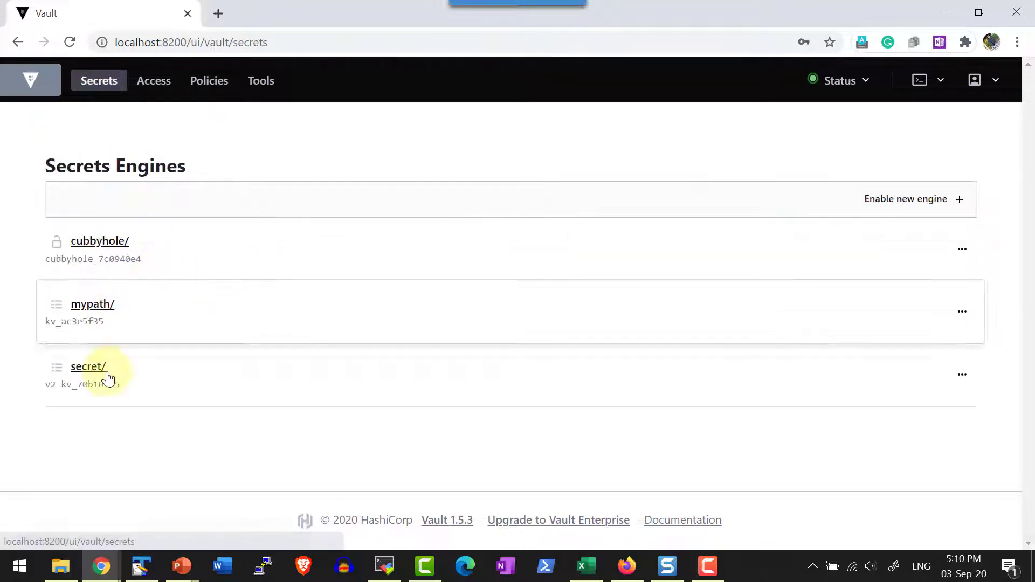
pyautogui.moveTo(93, 304)
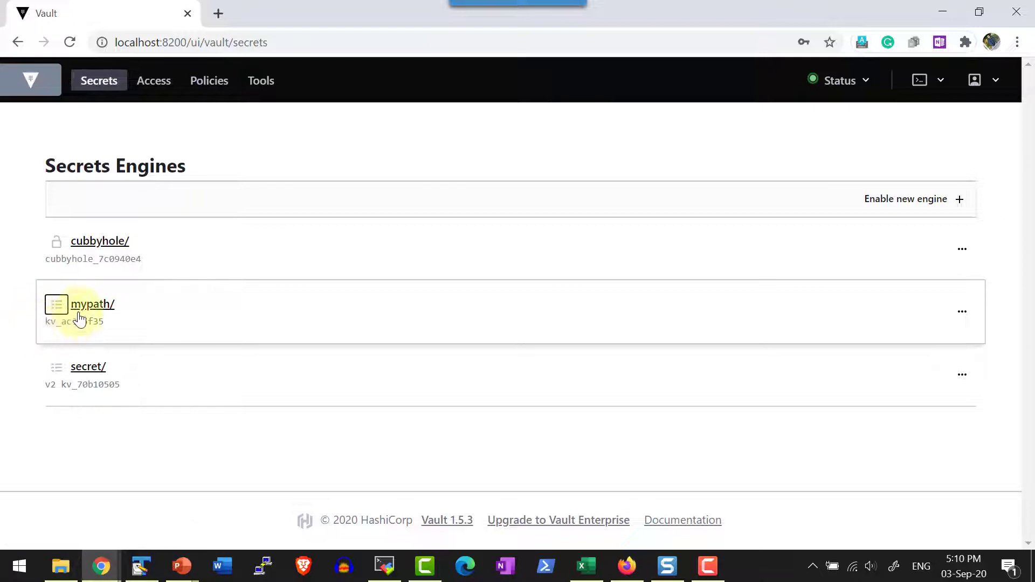
pyautogui.click(92, 304)
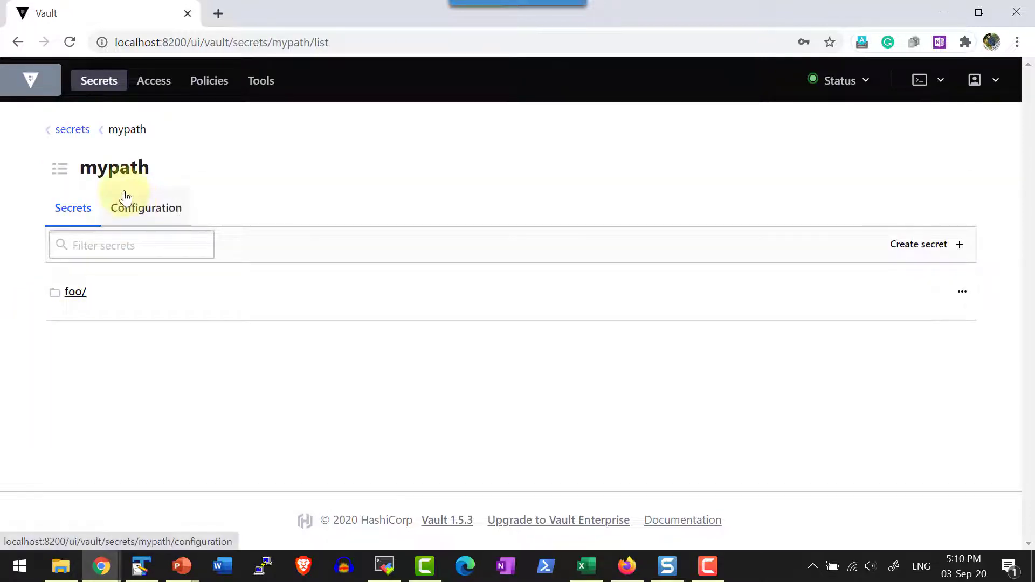
pyautogui.click(145, 207)
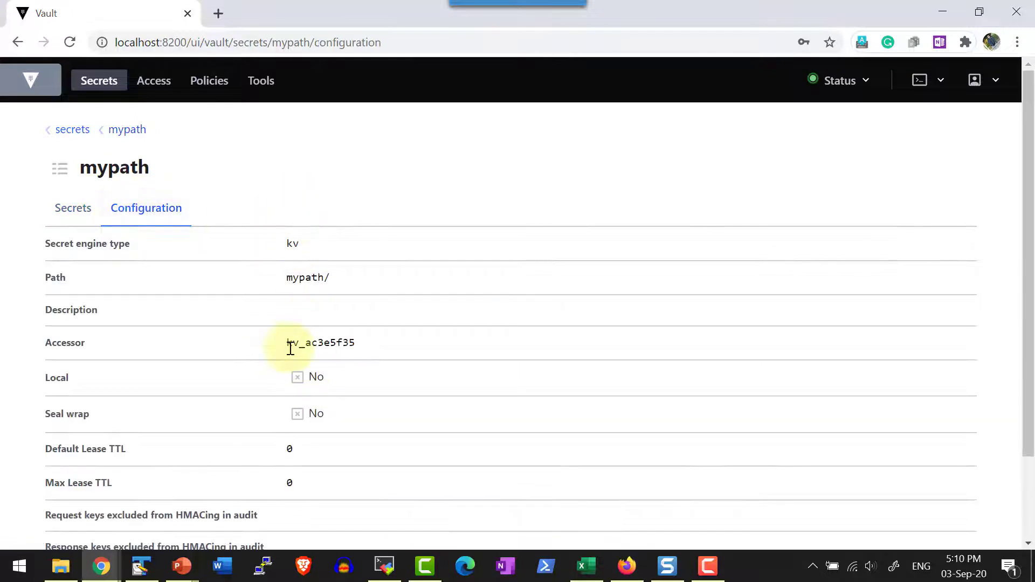
pyautogui.scroll(-3)
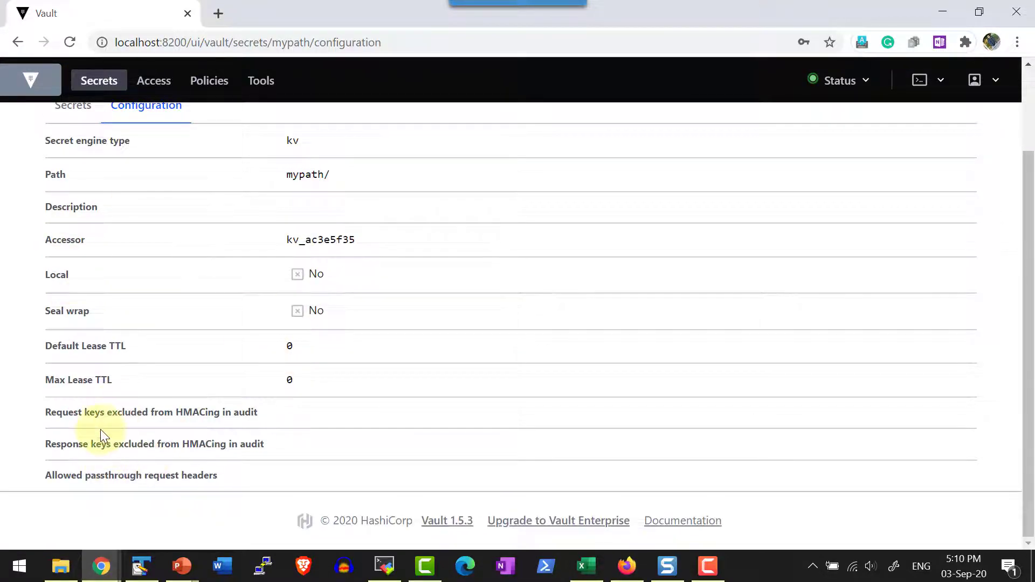
pyautogui.scroll(3)
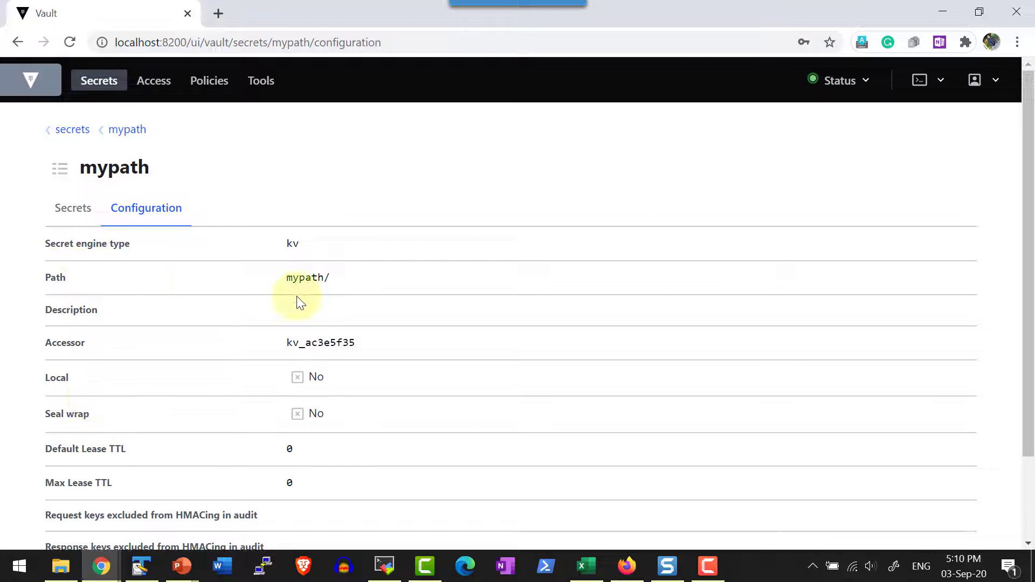
# View the foo/bar secret under mypath showing its key a, then return to the terminal.
pyautogui.click(72, 208)
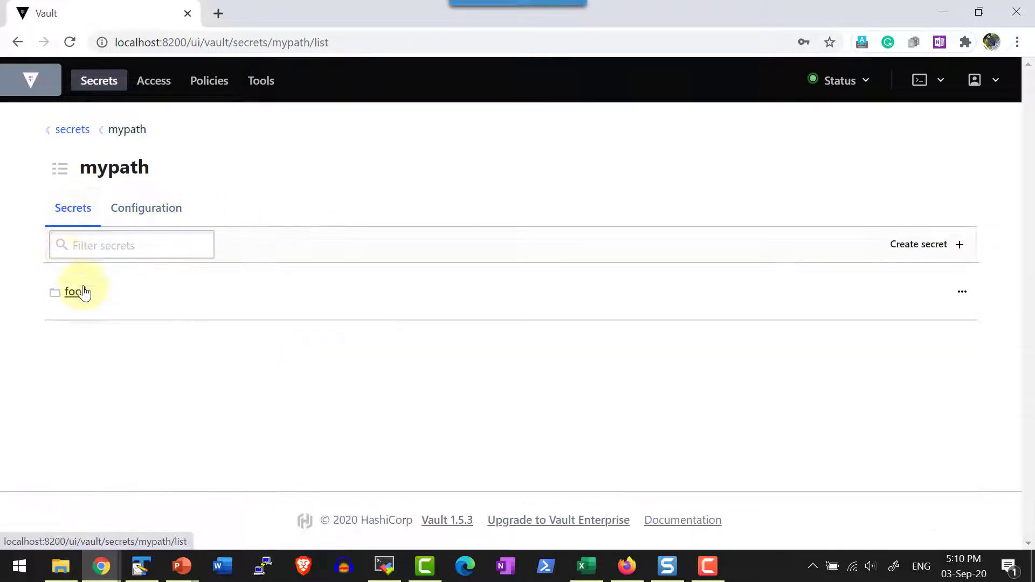
pyautogui.click(71, 292)
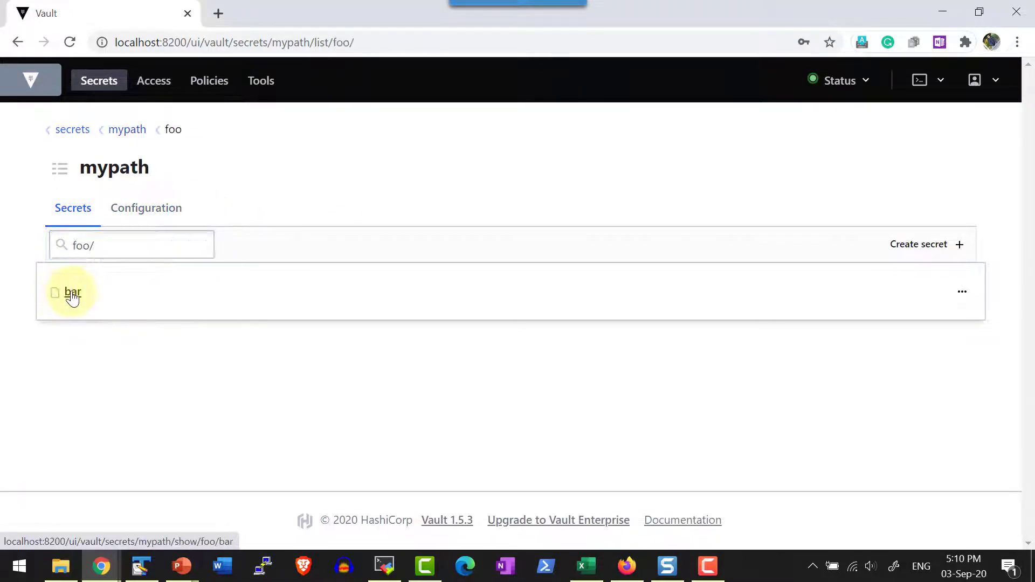
pyautogui.click(73, 292)
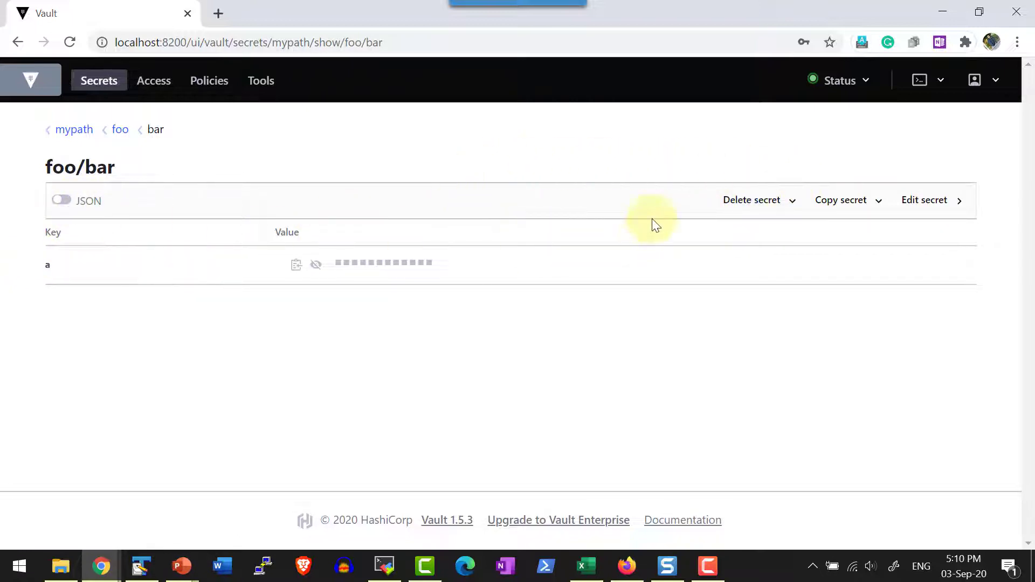
pyautogui.moveTo(601, 165)
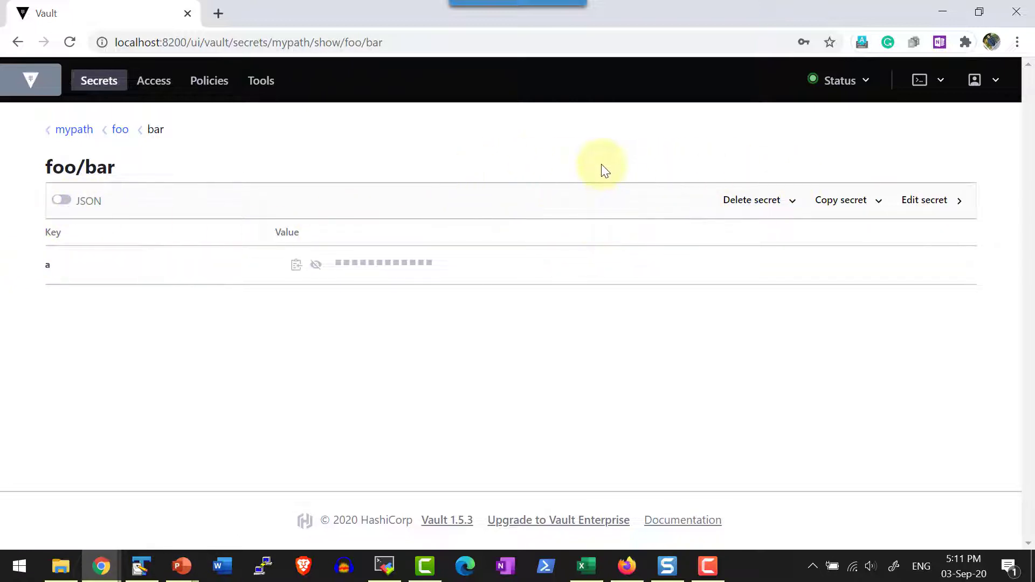
pyautogui.click(384, 566)
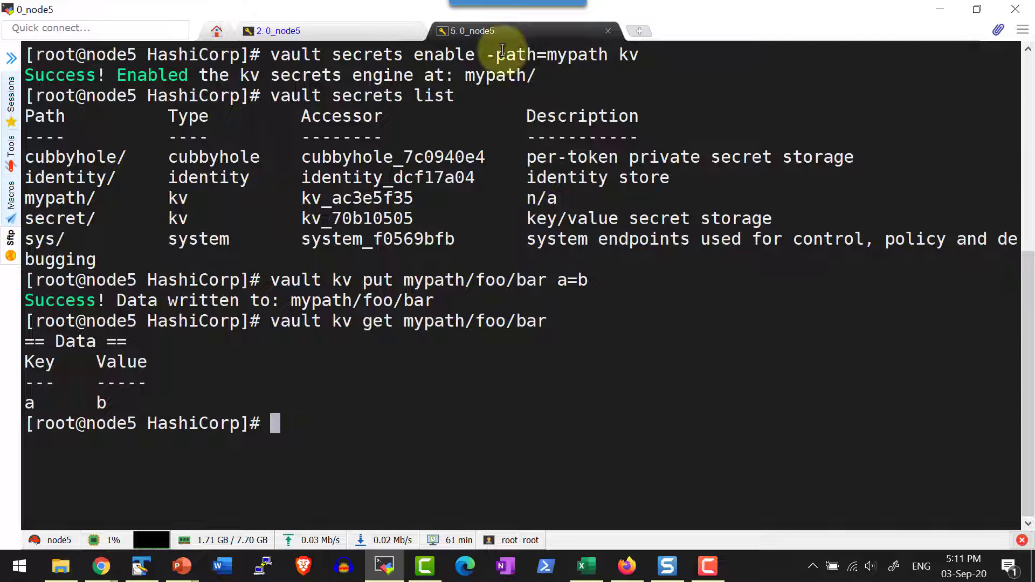
pyautogui.moveTo(644, 78)
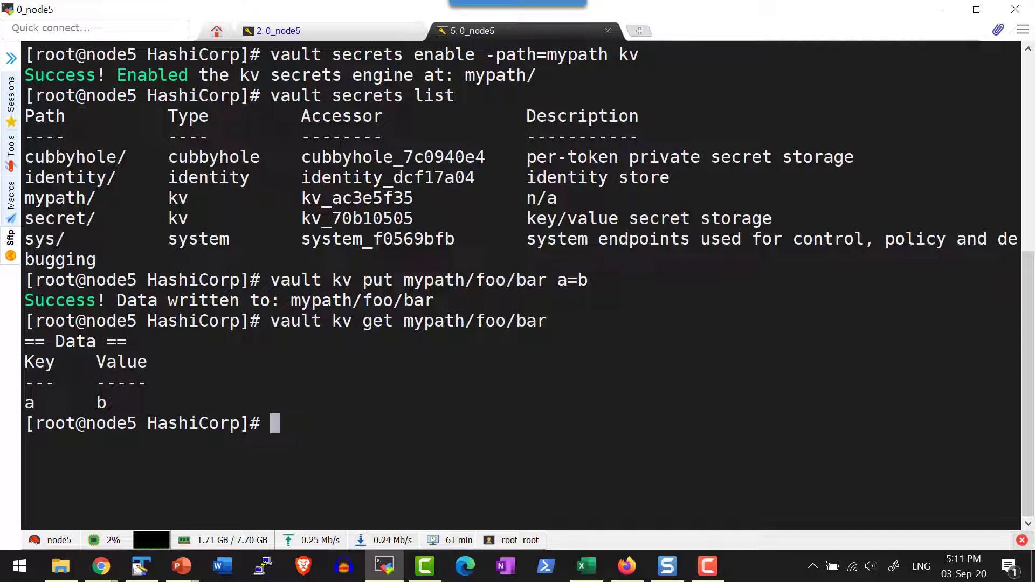
# Enable another kv secrets engine at the default kv/ path with 'vault secrets enable kv'.
pyautogui.write('vault secrets enable kv')
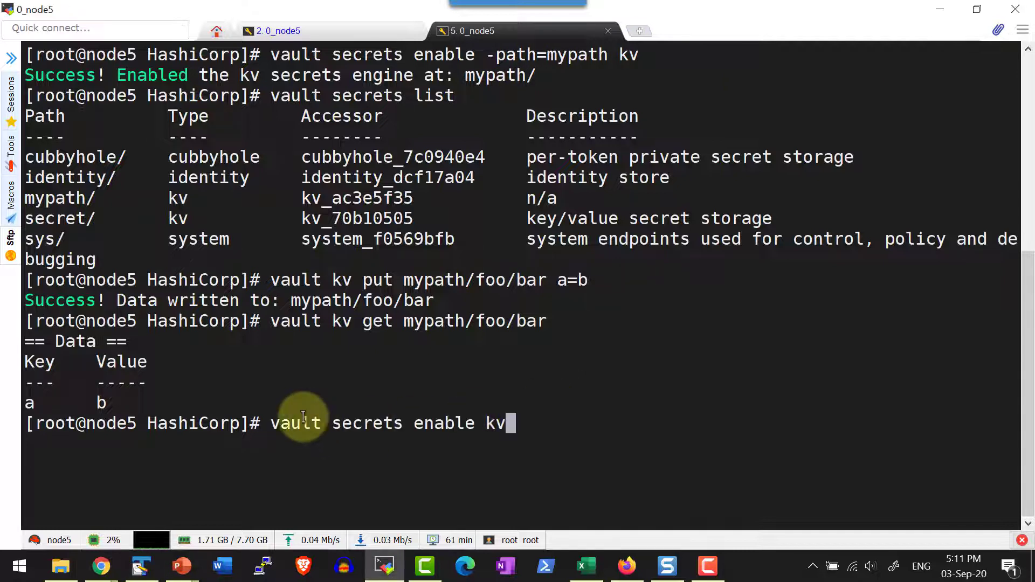
pyautogui.moveTo(455, 423)
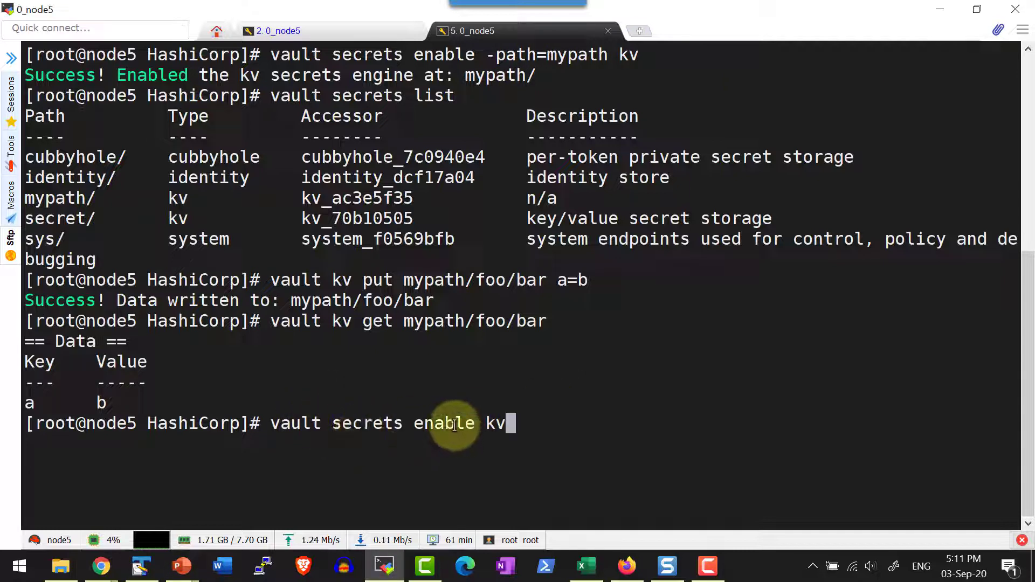
pyautogui.moveTo(520, 423)
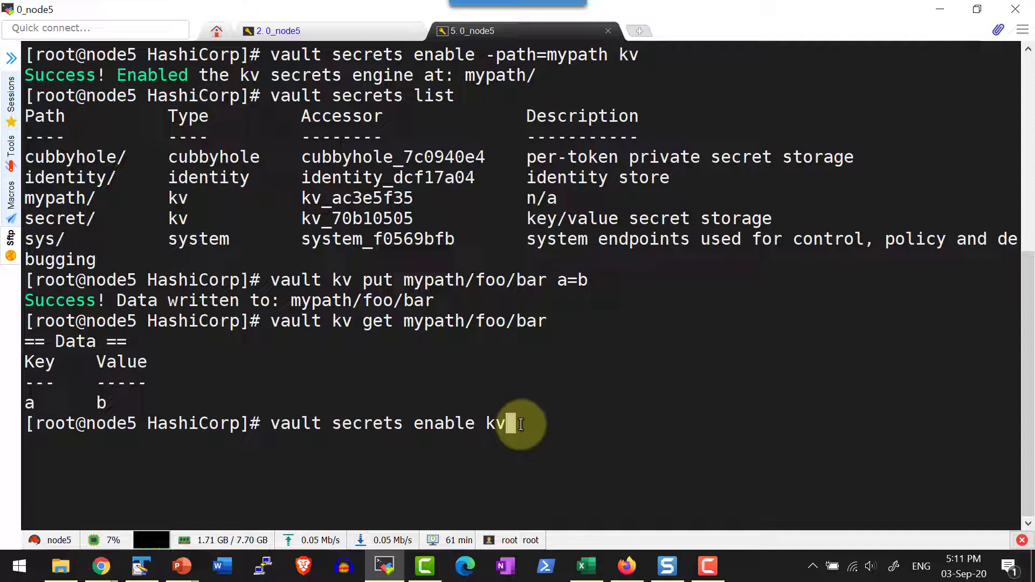
pyautogui.press('Return')
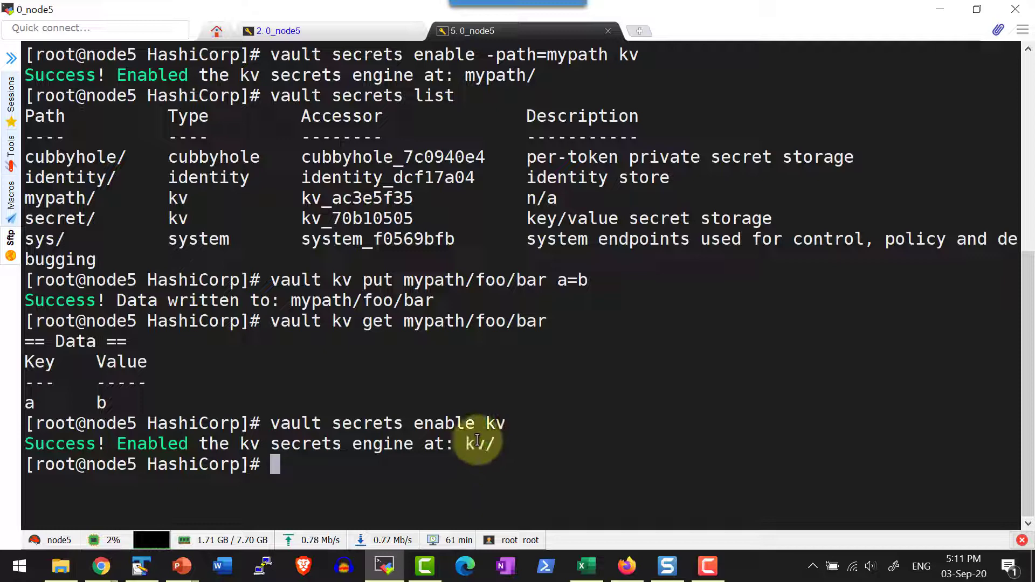
pyautogui.moveTo(406, 435)
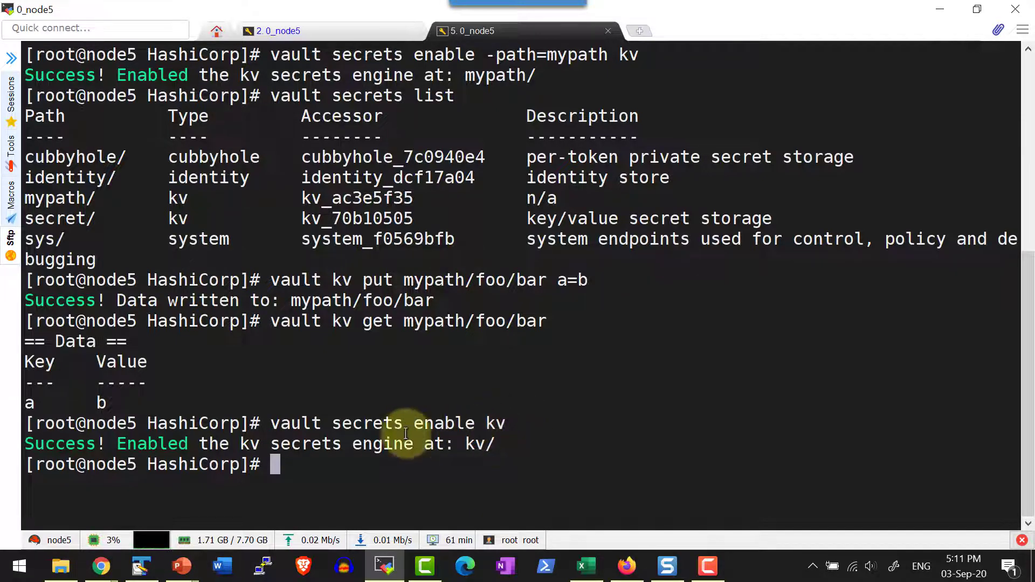
pyautogui.moveTo(347, 330)
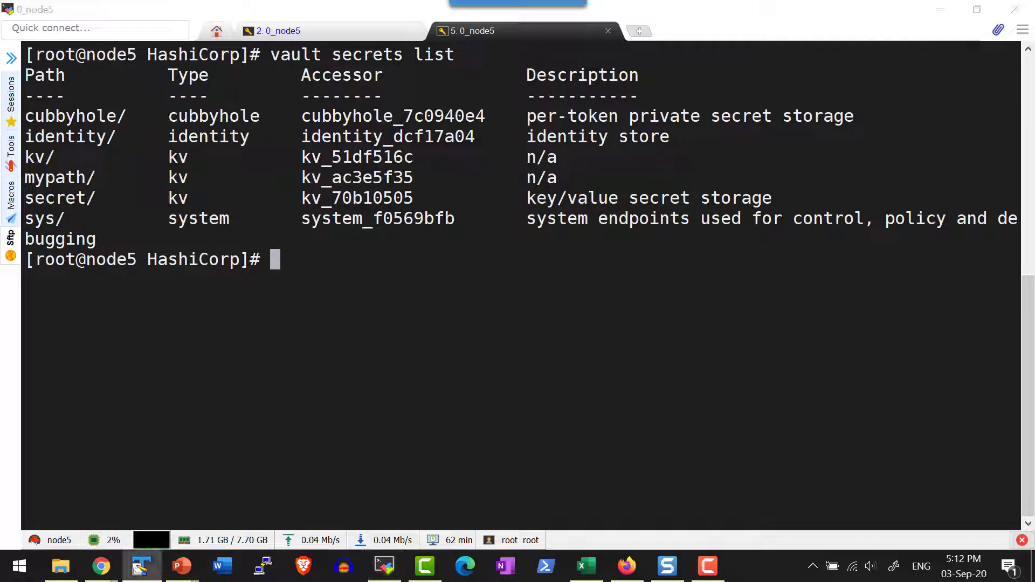
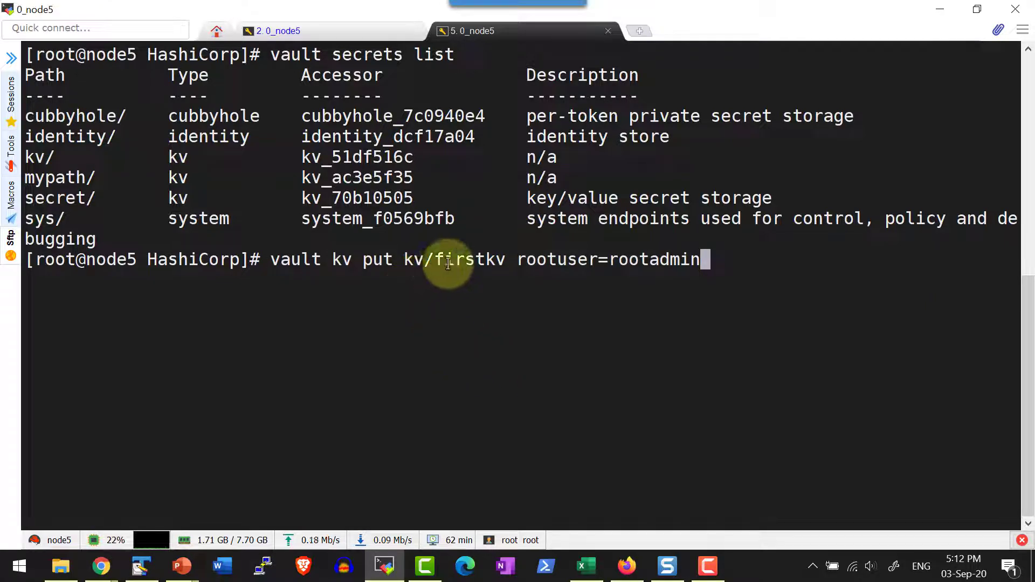
pyautogui.press('Return')
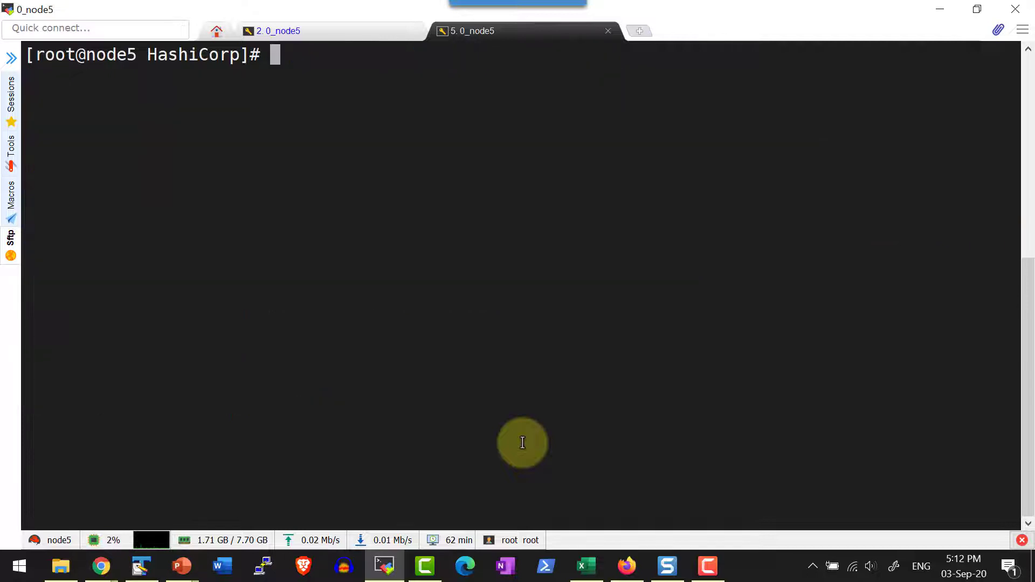
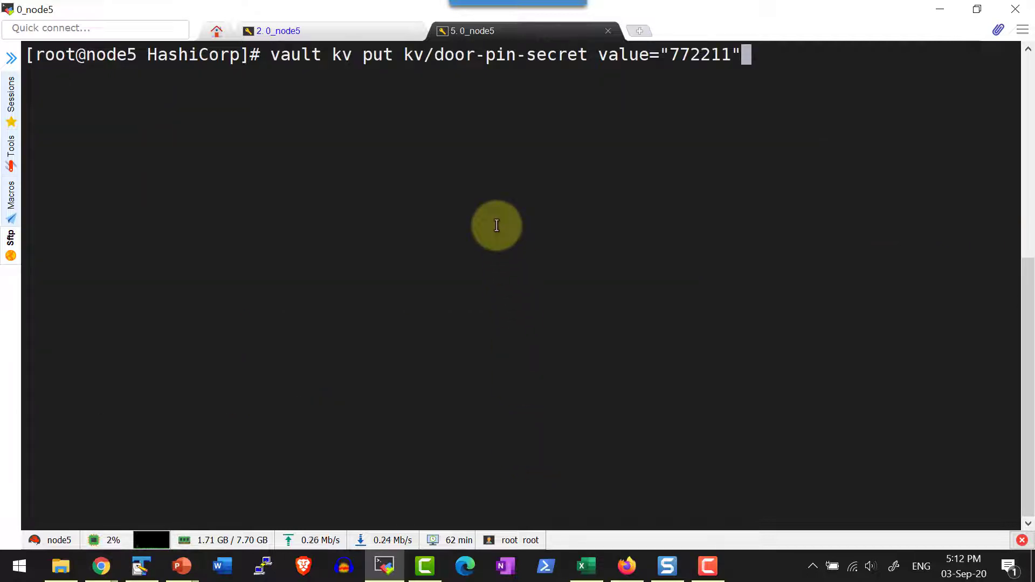
pyautogui.press('Return')
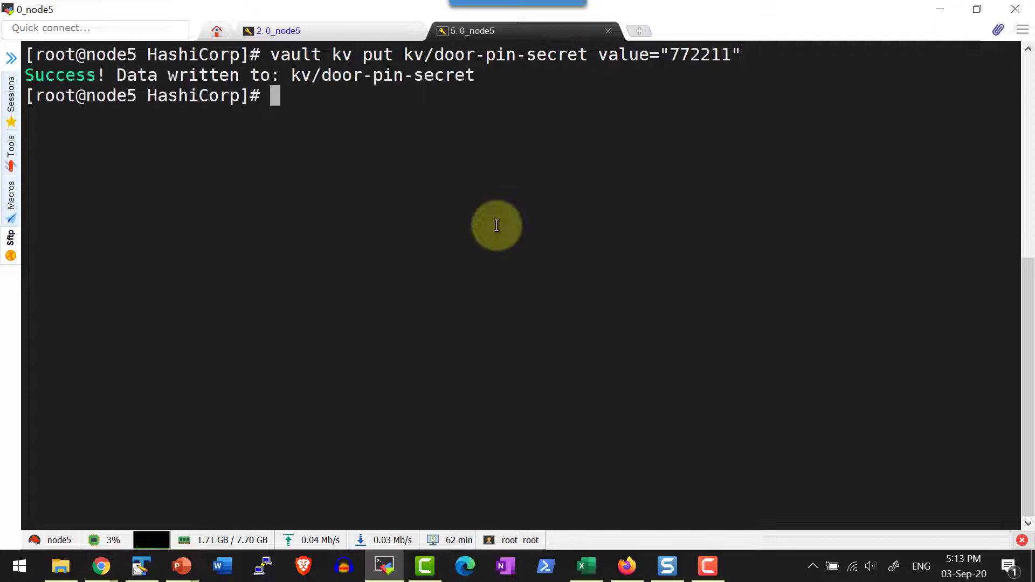
pyautogui.moveTo(496, 225)
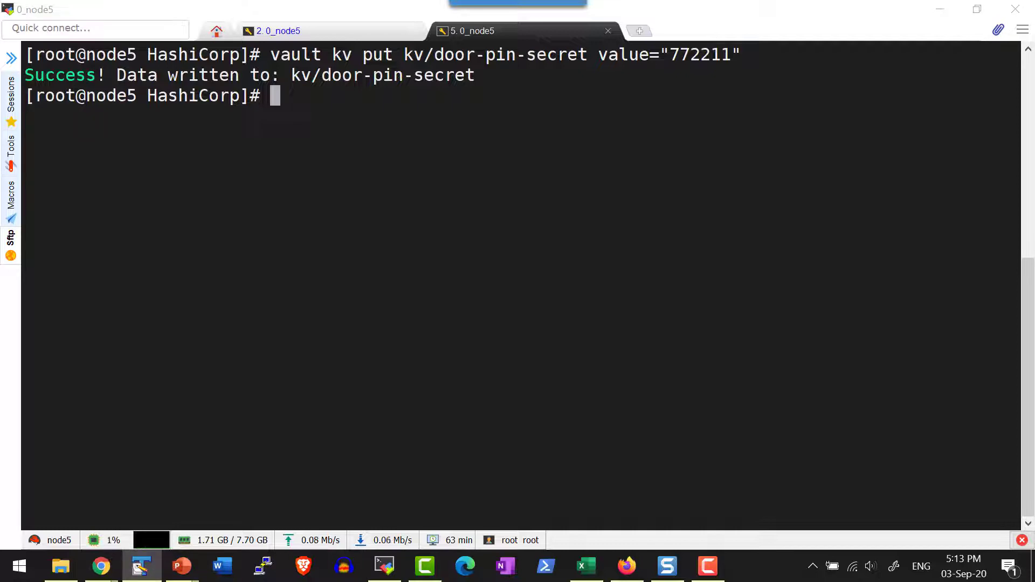
pyautogui.write('vault kv list kv/')
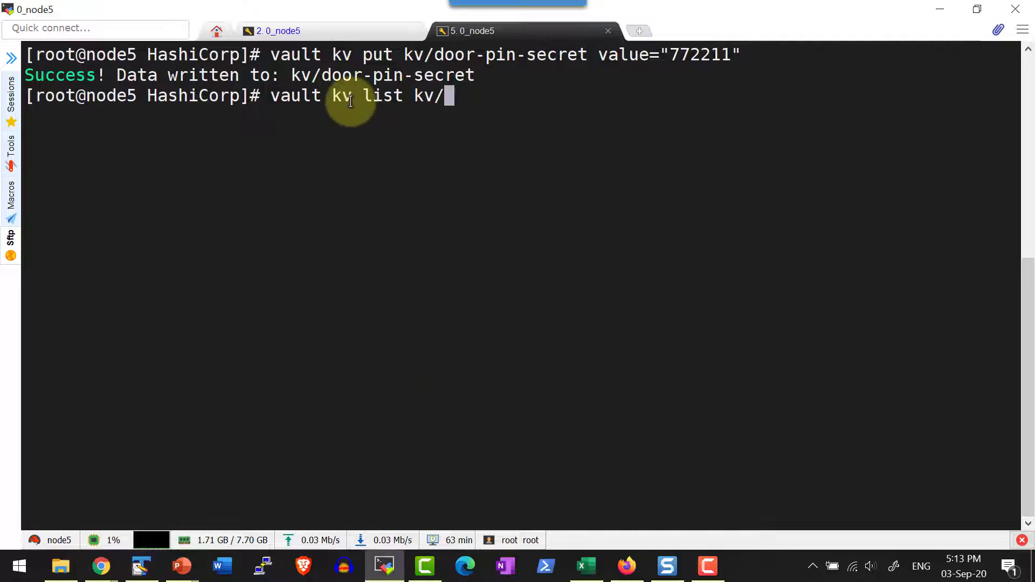
pyautogui.press('Return')
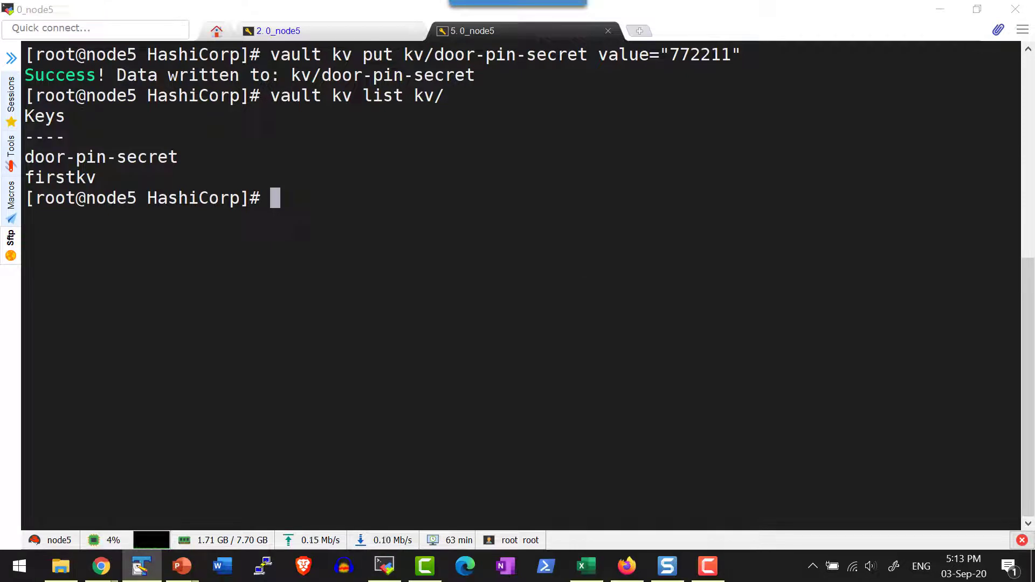
# Delete kv/door-pin-secret and list kv/ again, leaving only firstkv.
pyautogui.write('vault kv delete kv/door-pin-secret')
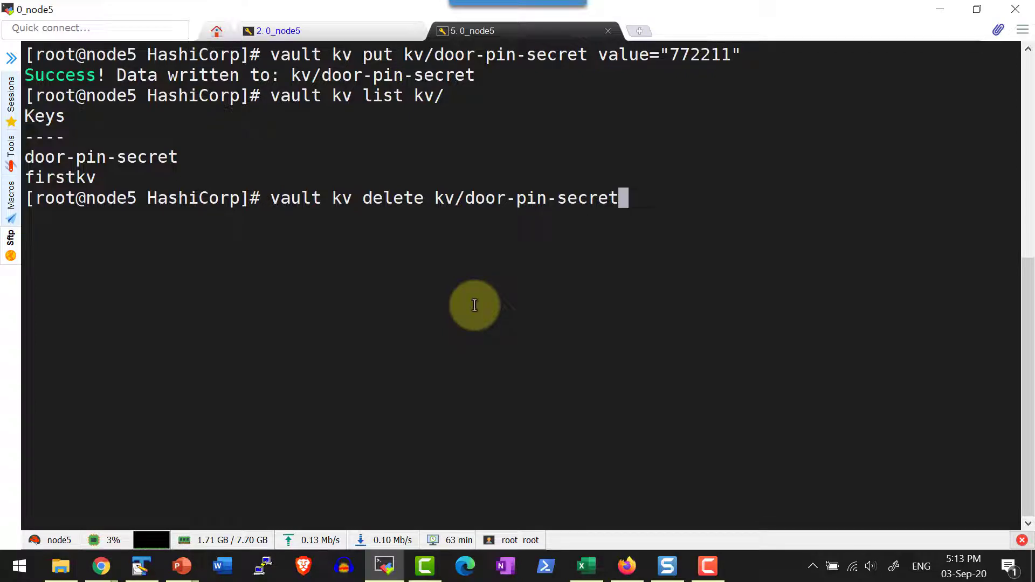
pyautogui.press('Return')
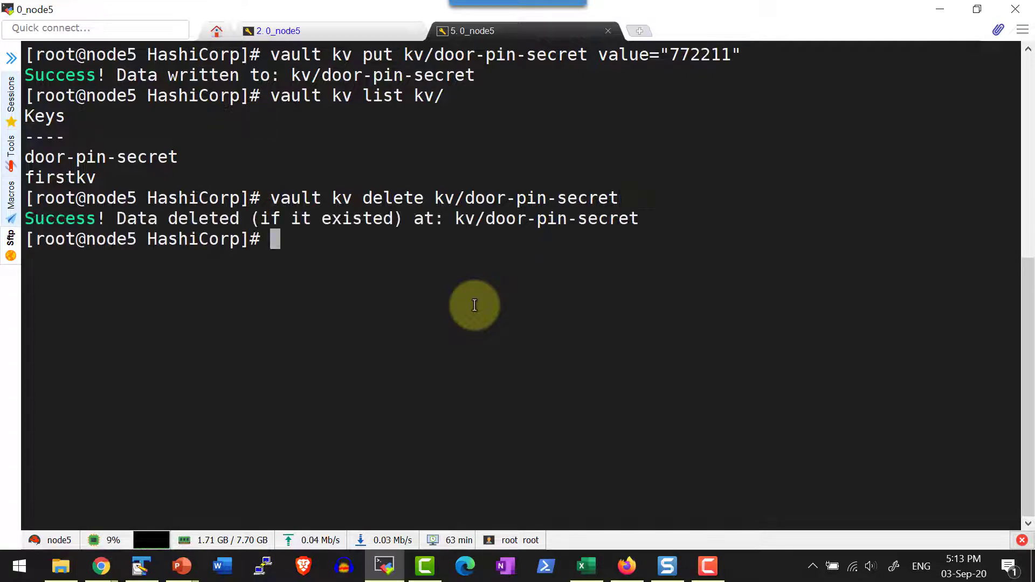
pyautogui.moveTo(474, 306)
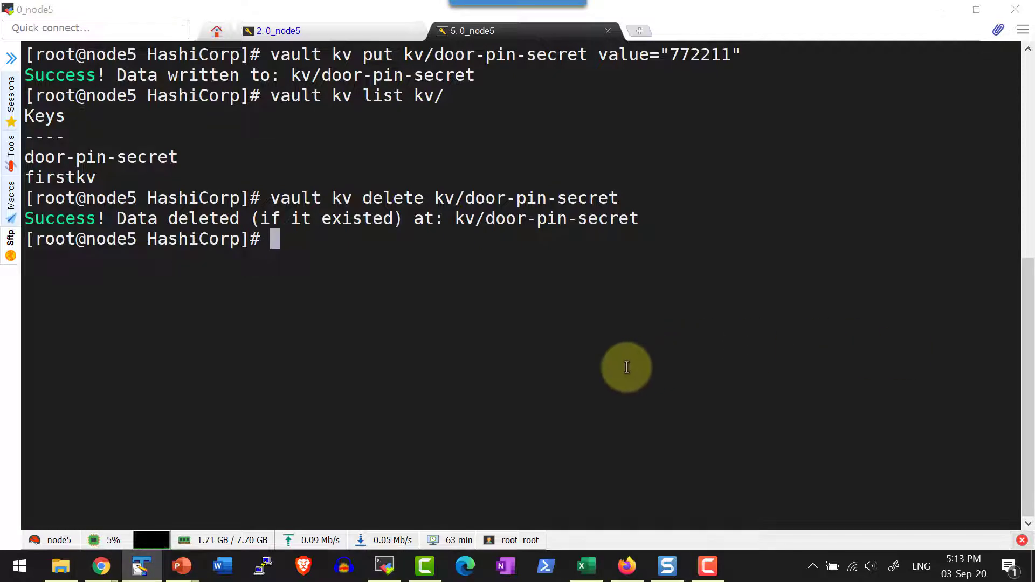
pyautogui.press('Return')
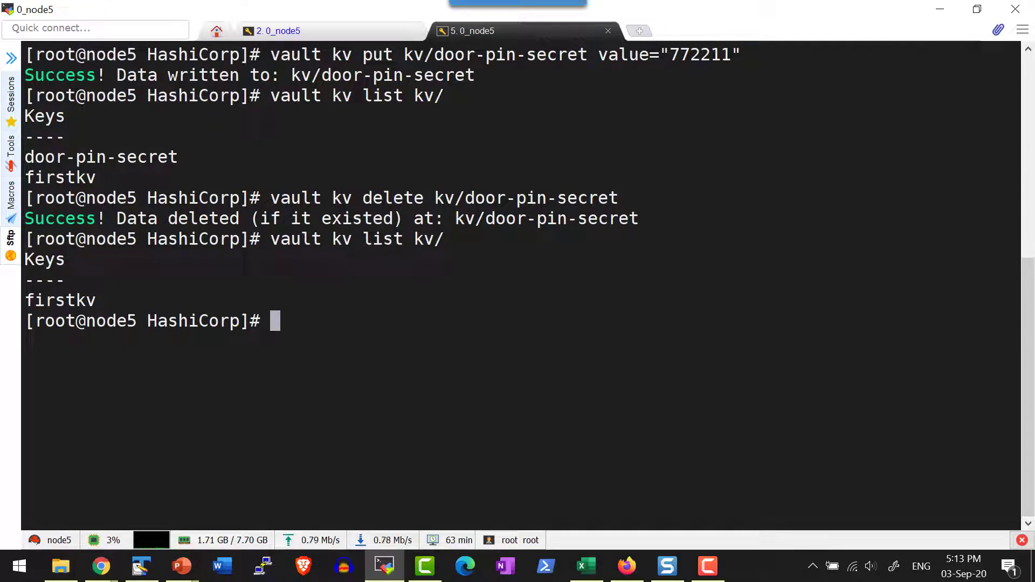
pyautogui.moveTo(639, 325)
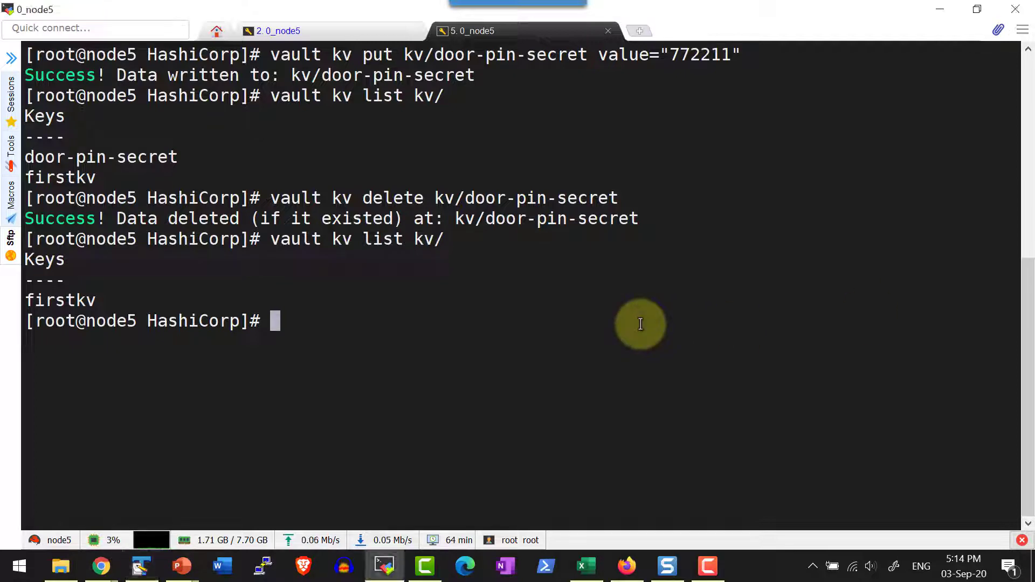
# Disable the kv/ secrets engine with 'vault secrets disable kv/'.
pyautogui.write('vault secrets disable kv/')
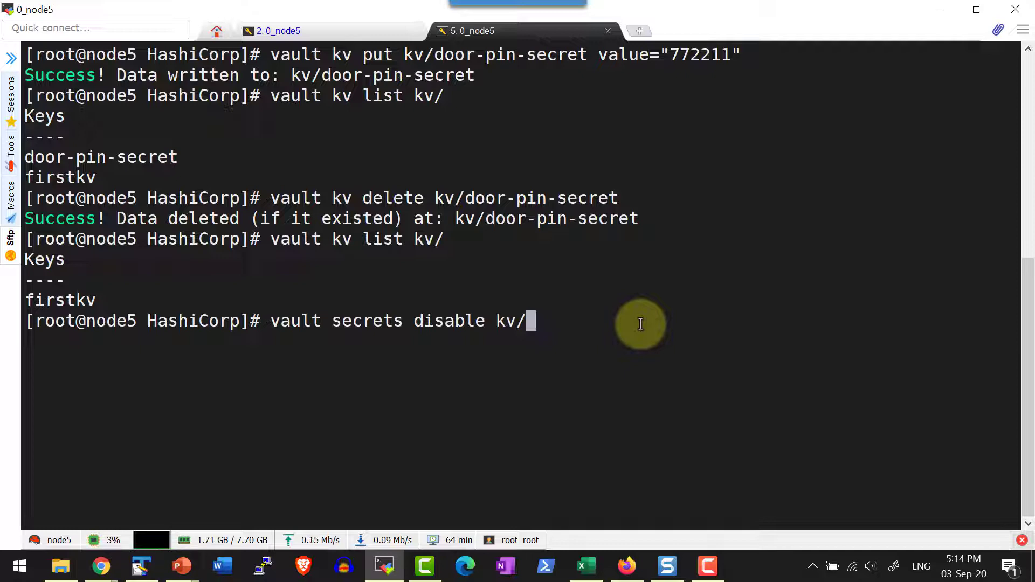
pyautogui.press('Return')
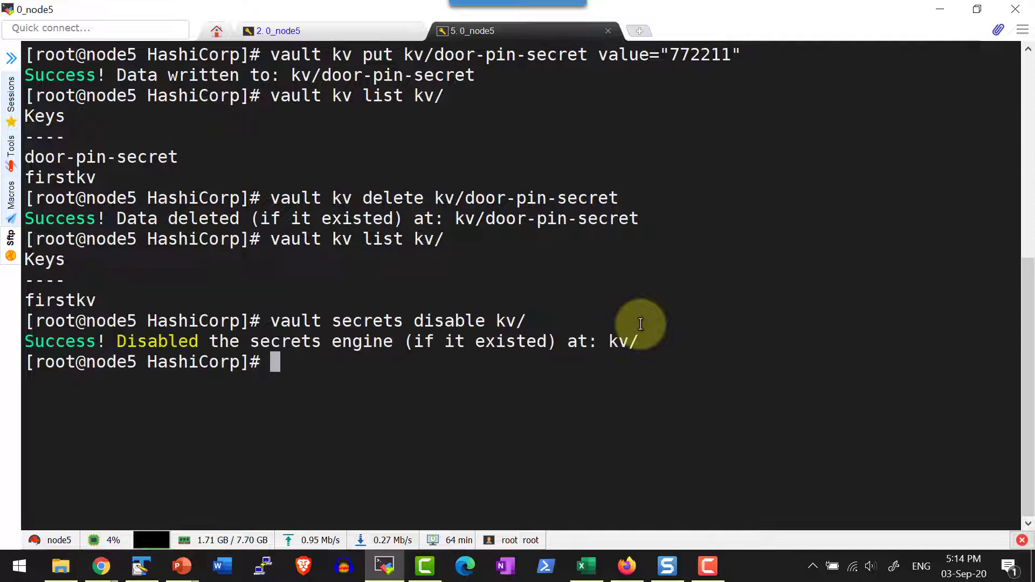
pyautogui.moveTo(384, 306)
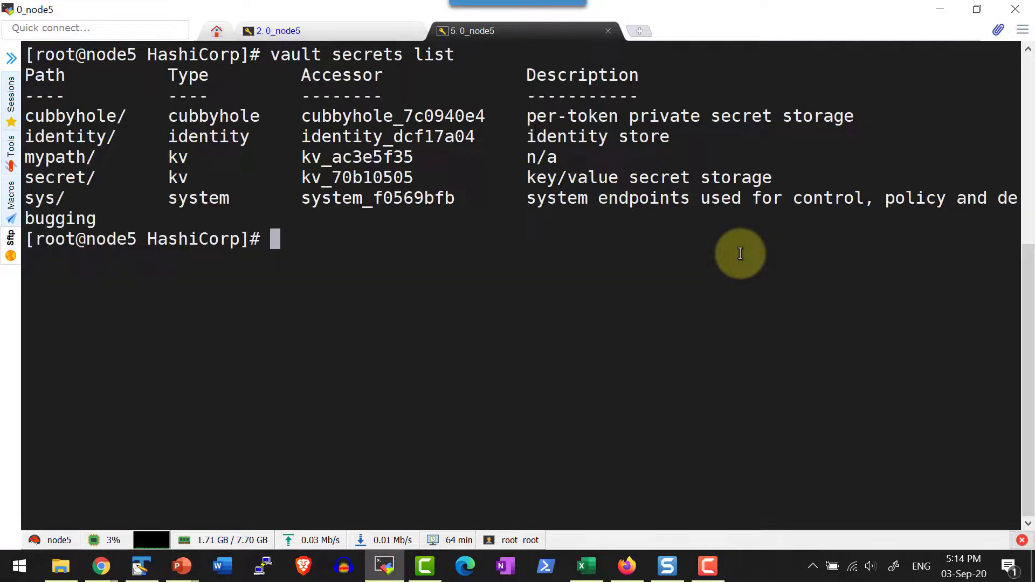
pyautogui.moveTo(56, 157)
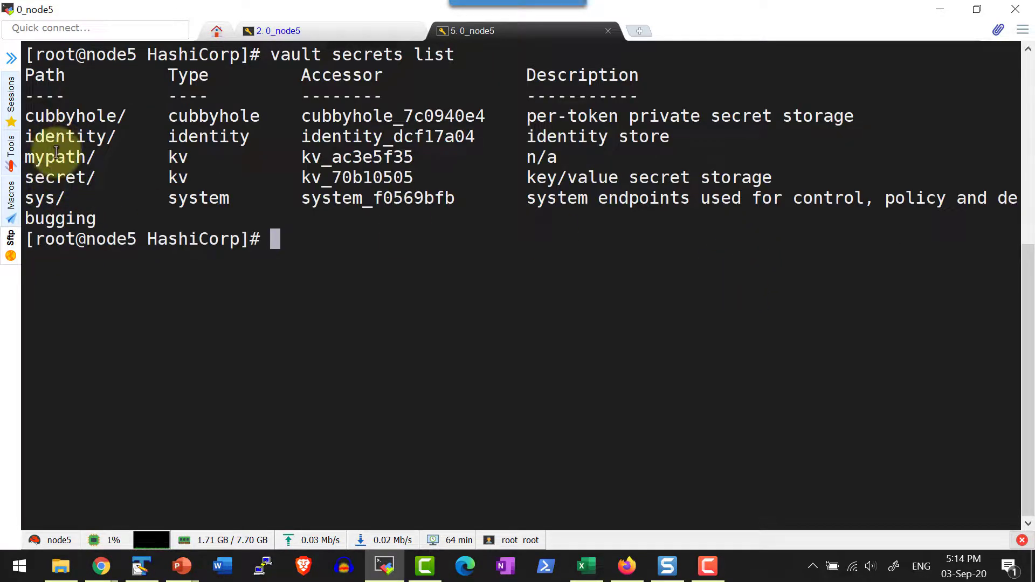